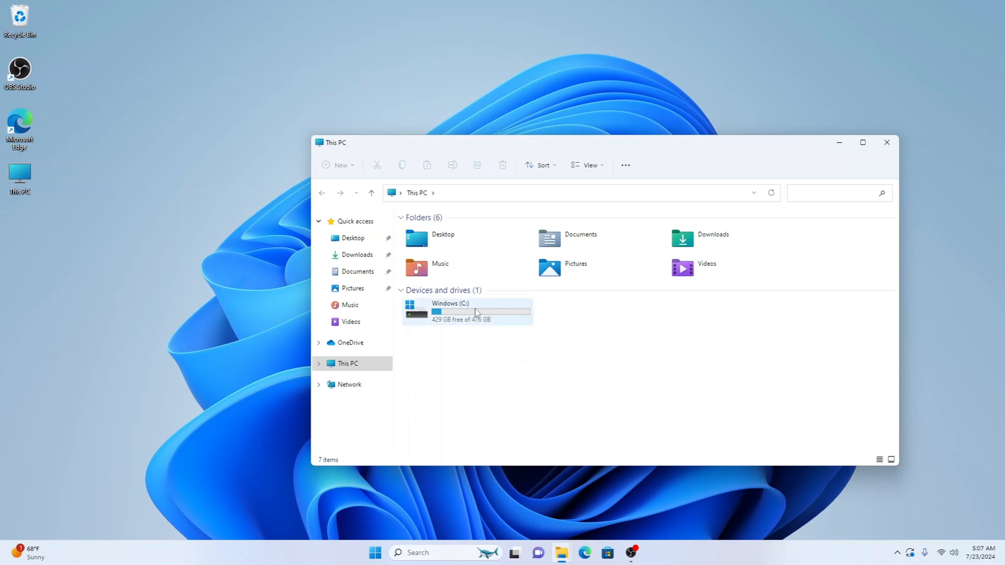
Open drive Windows (C:) and then its Windows folder
double_click(450, 311)
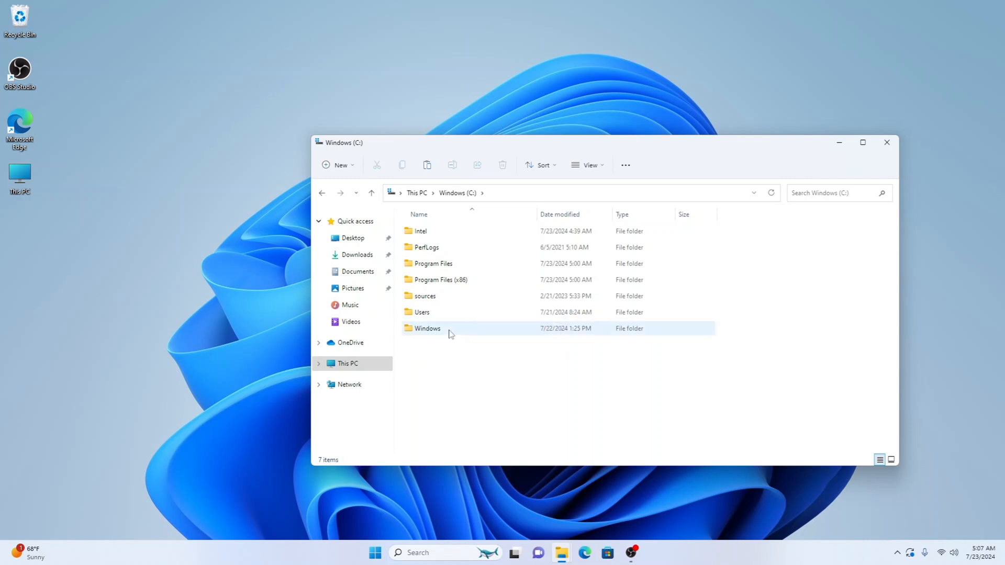
double_click(428, 329)
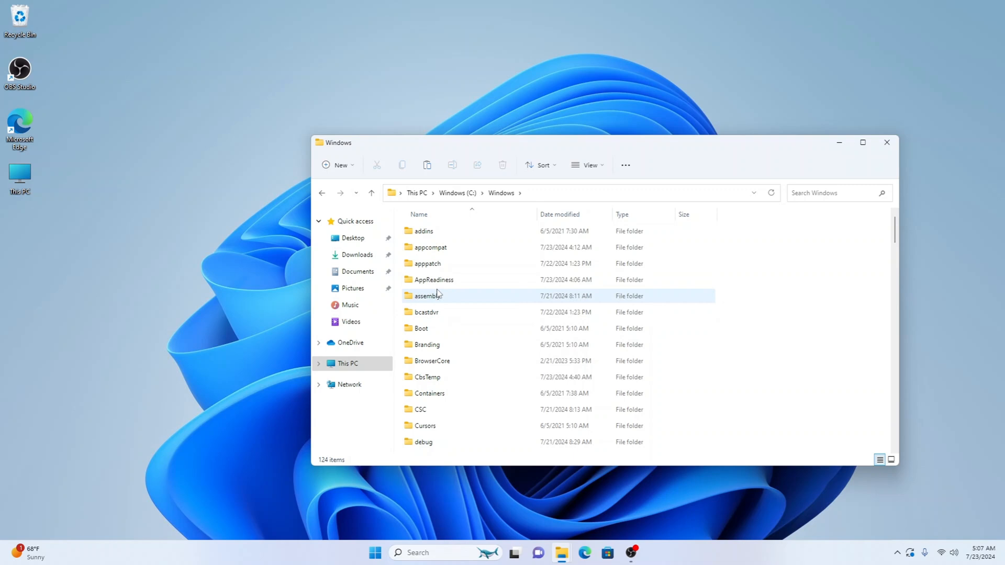
click(433, 280)
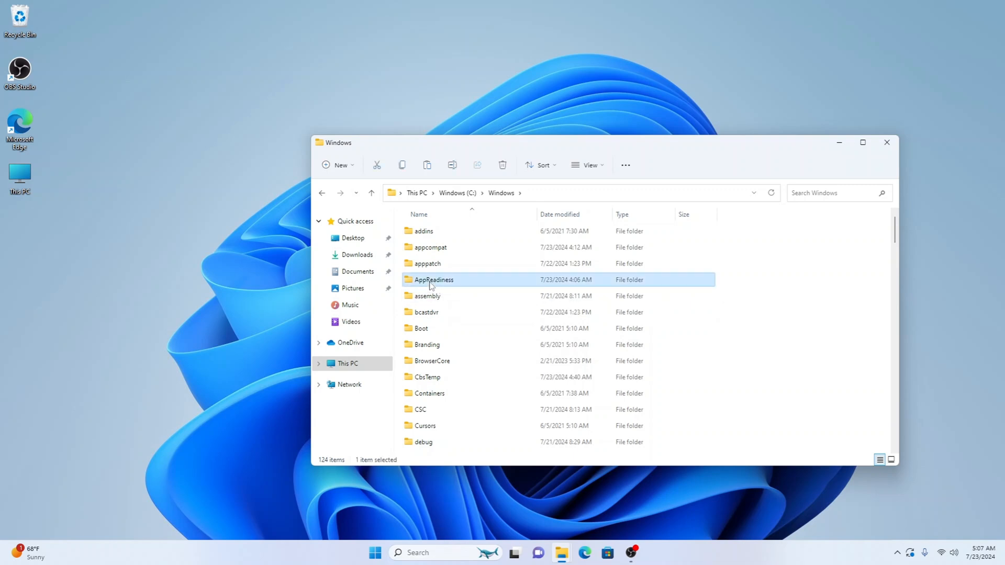
scroll(down, 3)
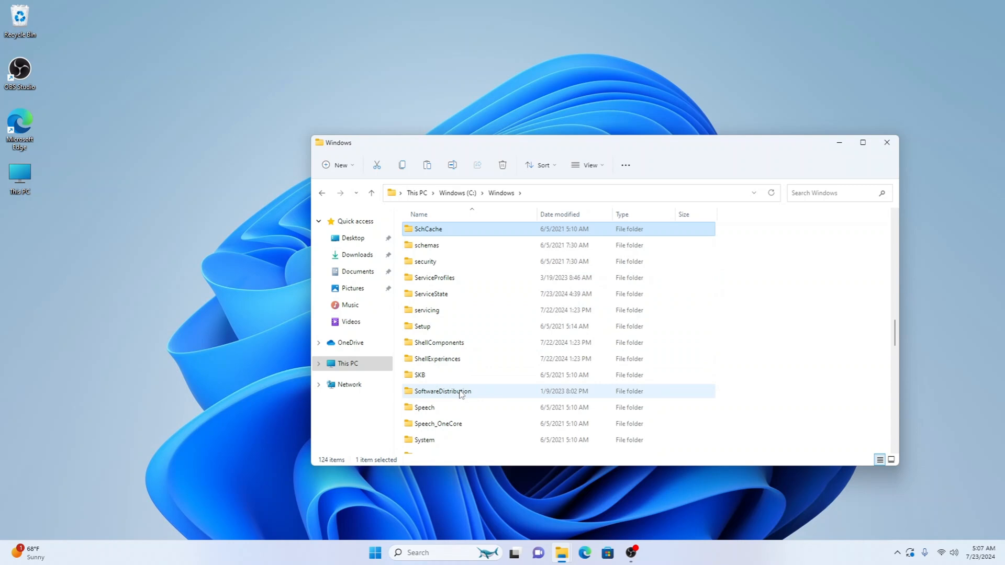
Open the SoftwareDistribution folder and select all five of its items
click(442, 391)
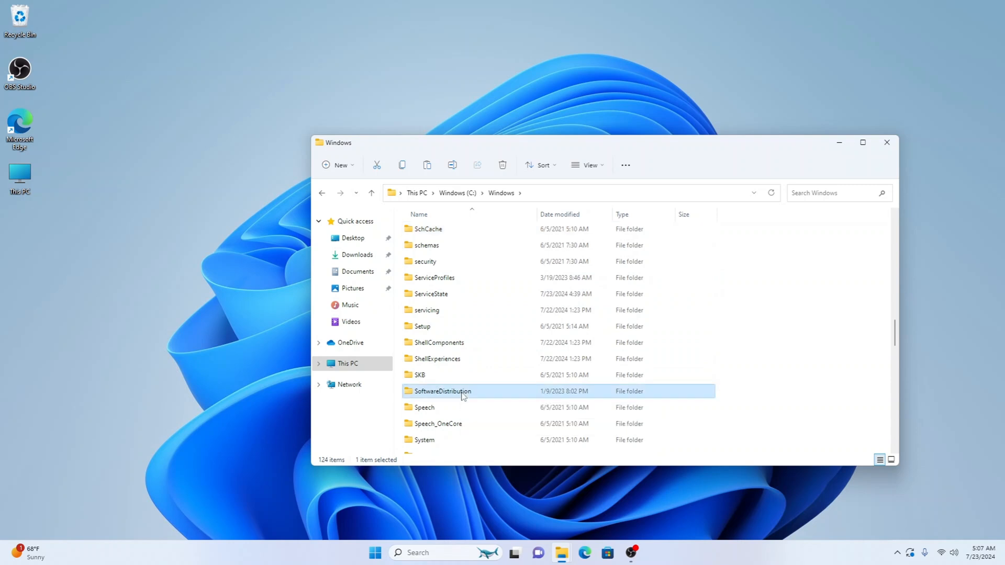
double_click(442, 391)
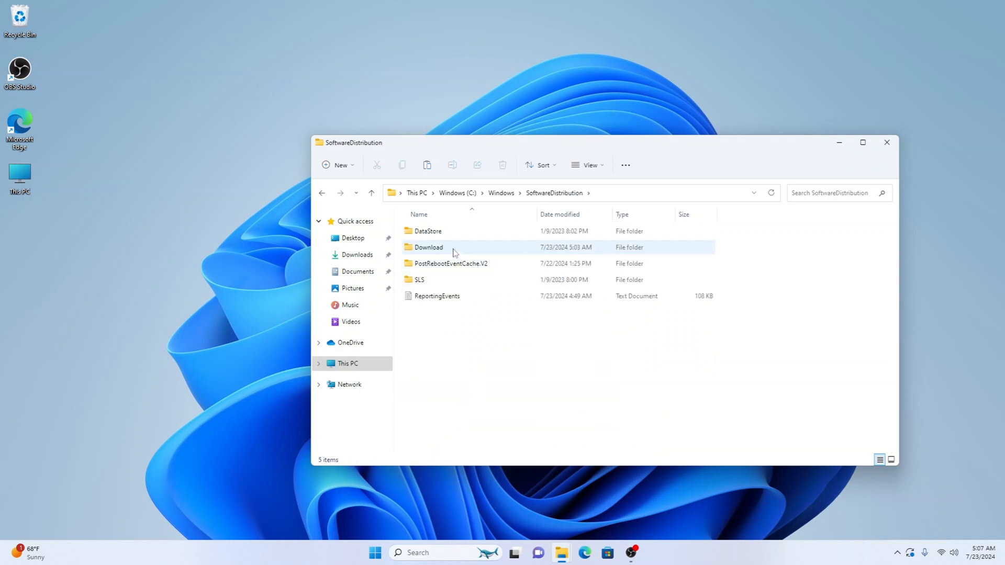
mouse_move(428, 246)
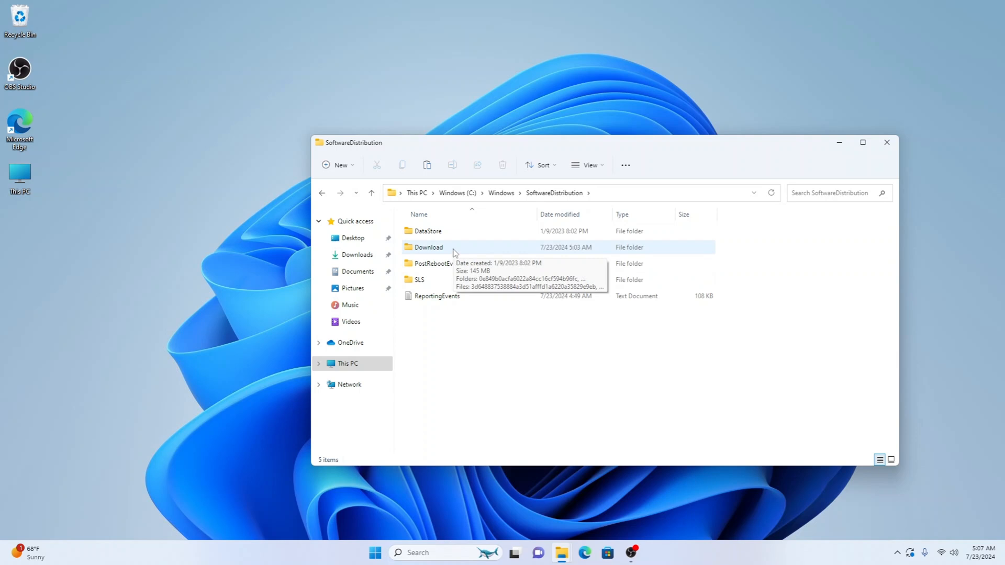
click(428, 248)
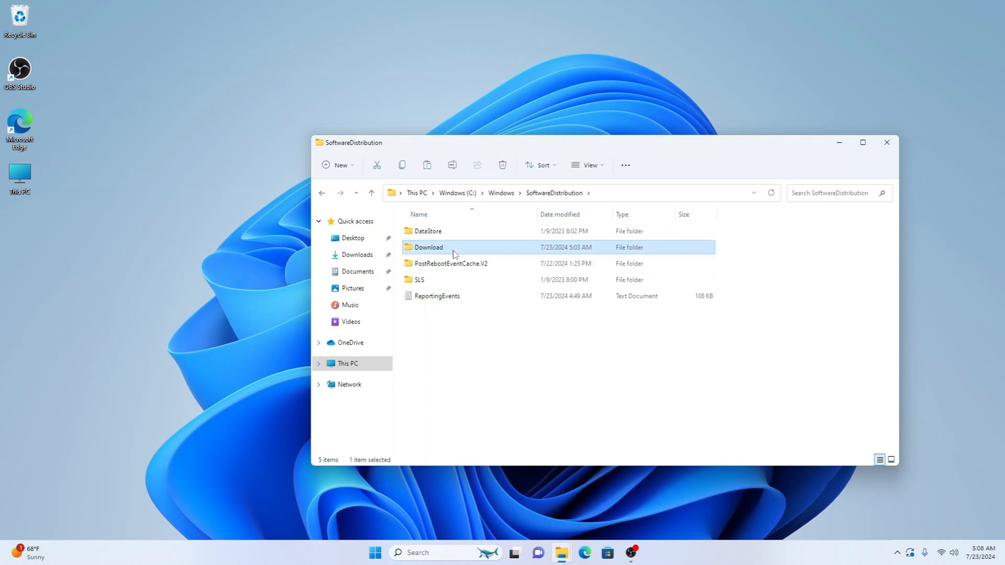
key(ctrl+a)
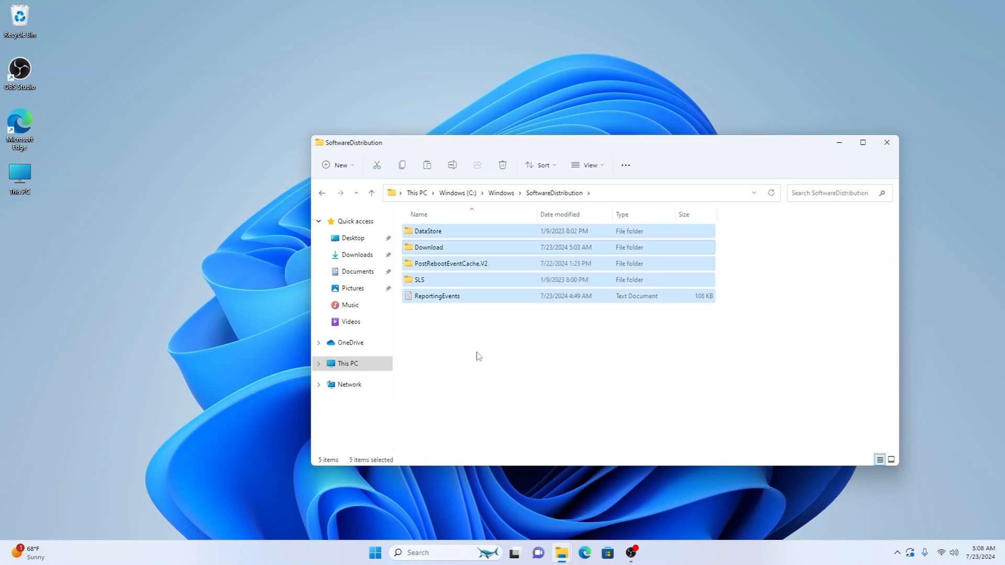
mouse_move(480, 340)
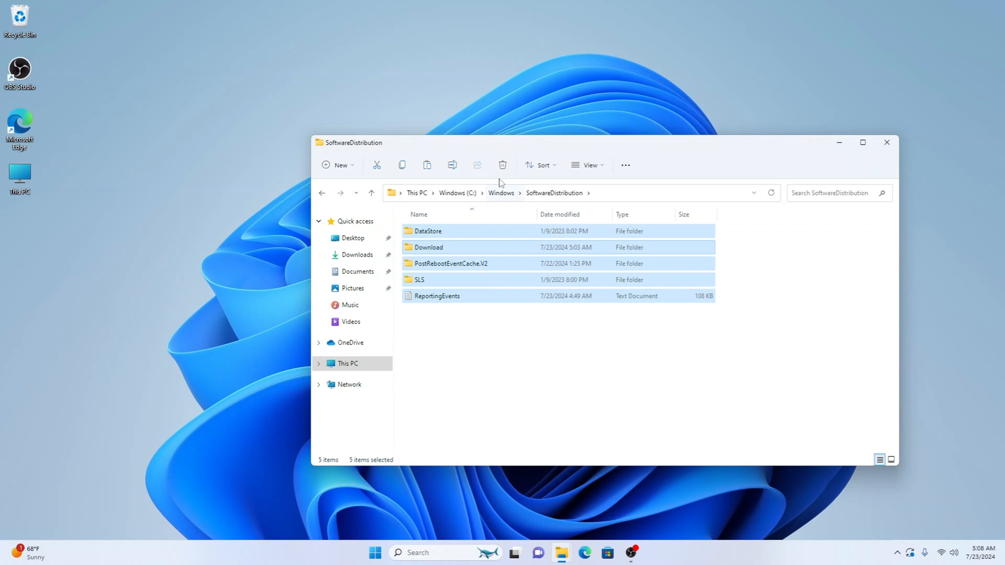
Delete the selected items, skipping the in-use DataStore folder, and close File Explorer
click(502, 165)
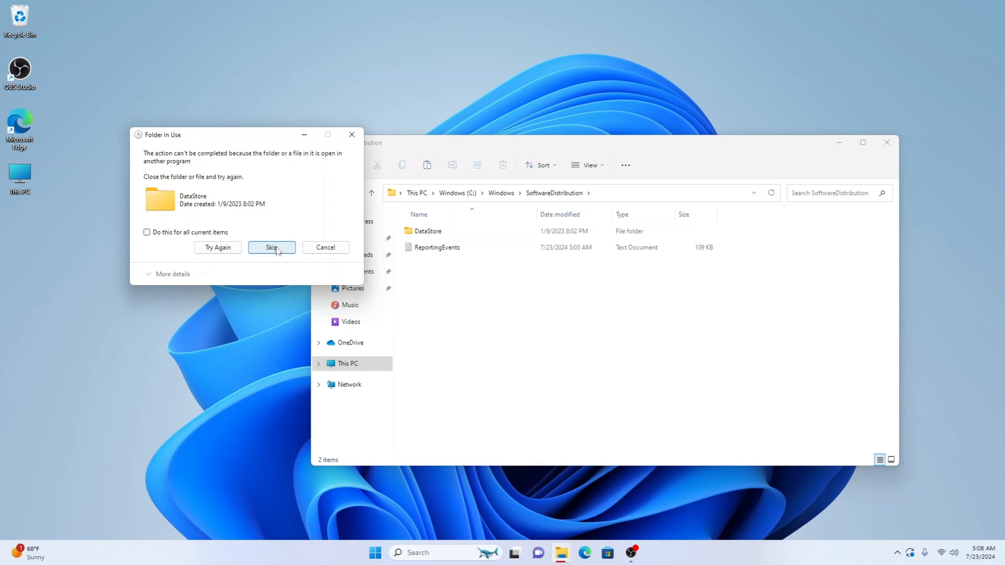
click(271, 248)
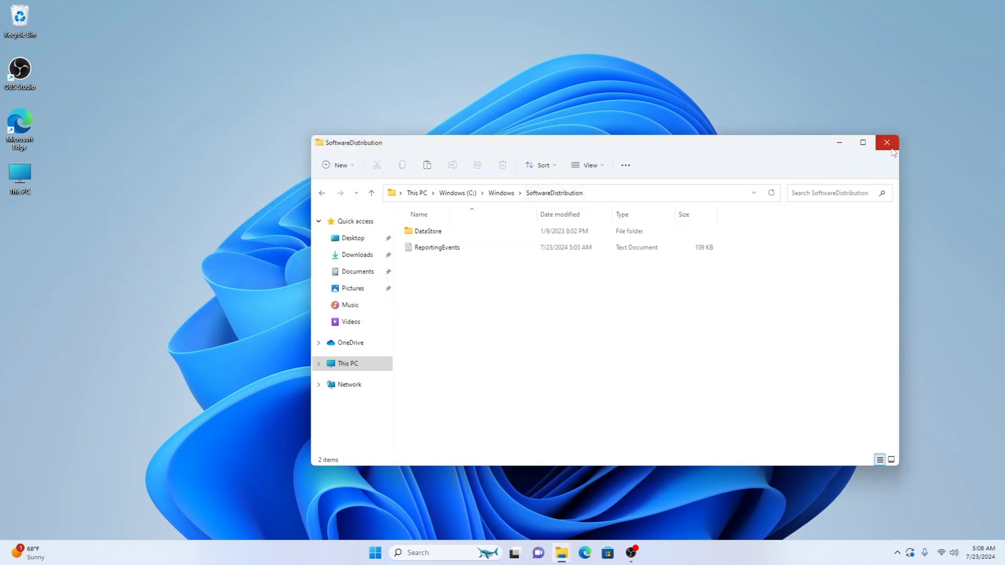
click(887, 142)
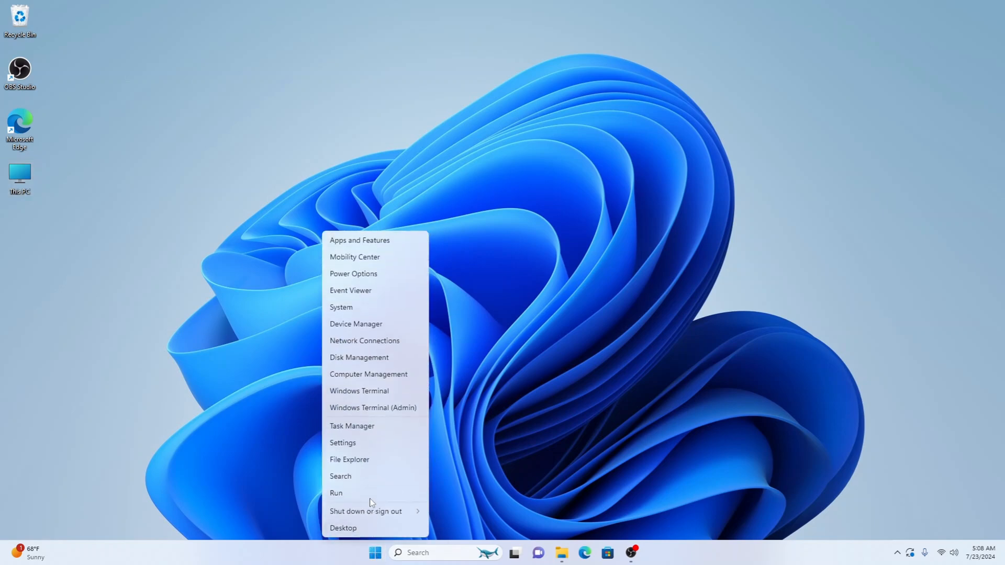
Launch Disk Cleanup by running cleanmgr from the Run dialog
click(337, 493)
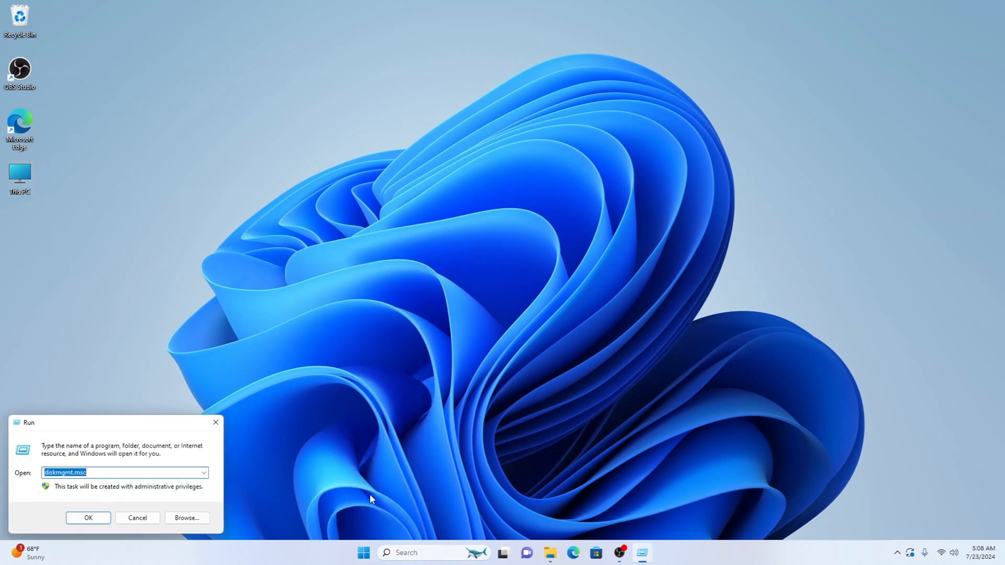
text(cleanmgr)
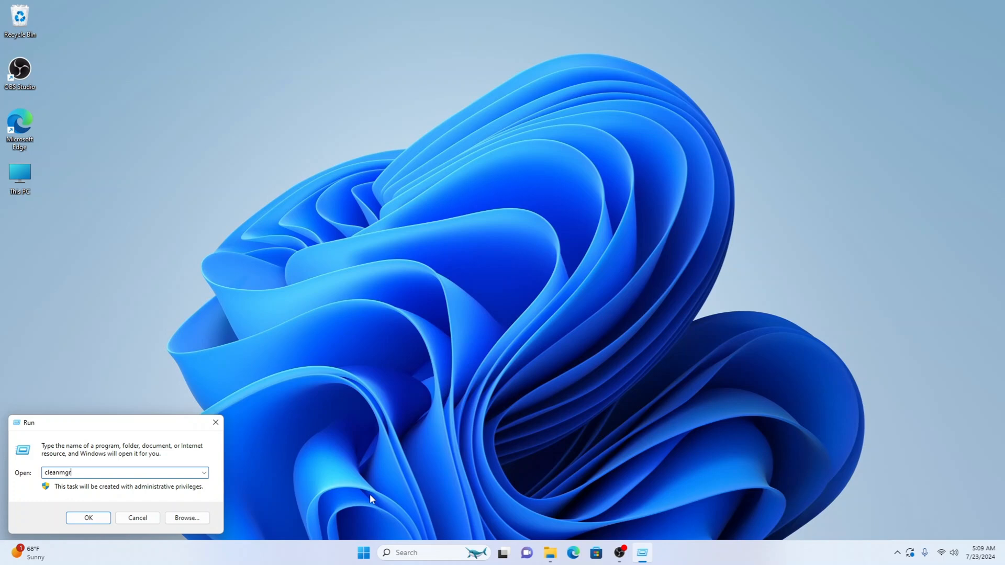
click(88, 518)
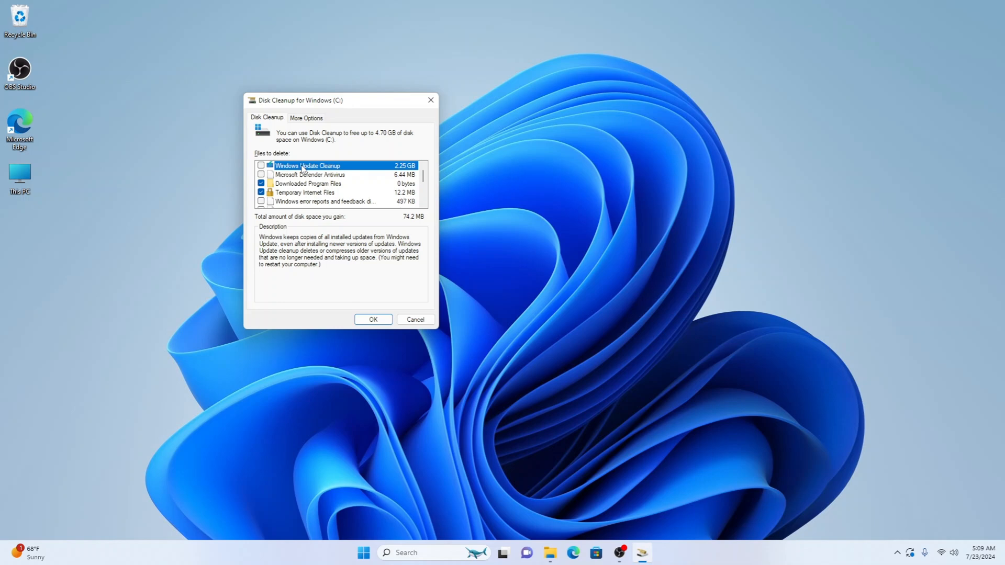
mouse_move(406, 164)
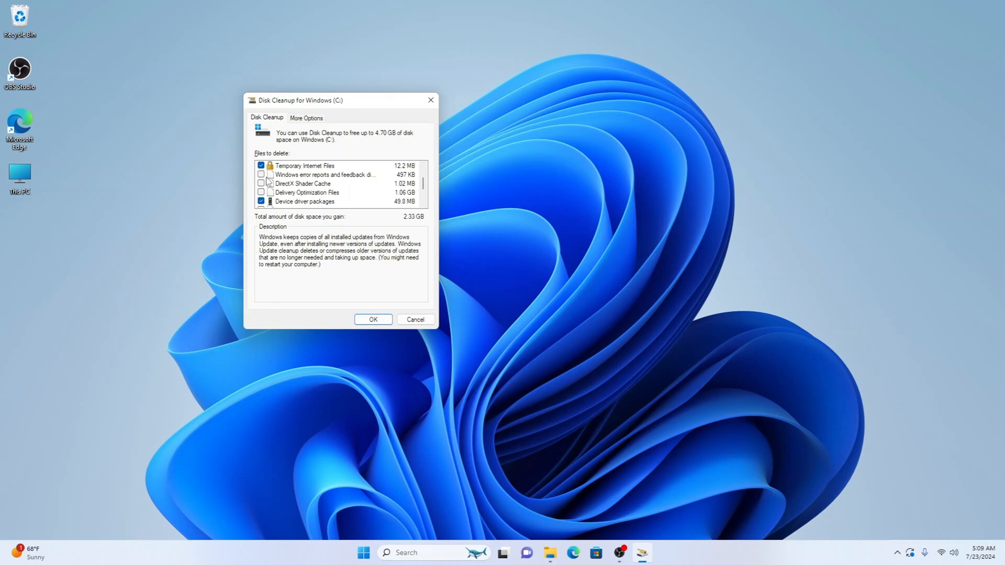
Check every Disk Cleanup category for drive C (4.70 GB total) and confirm
scroll(down, 3)
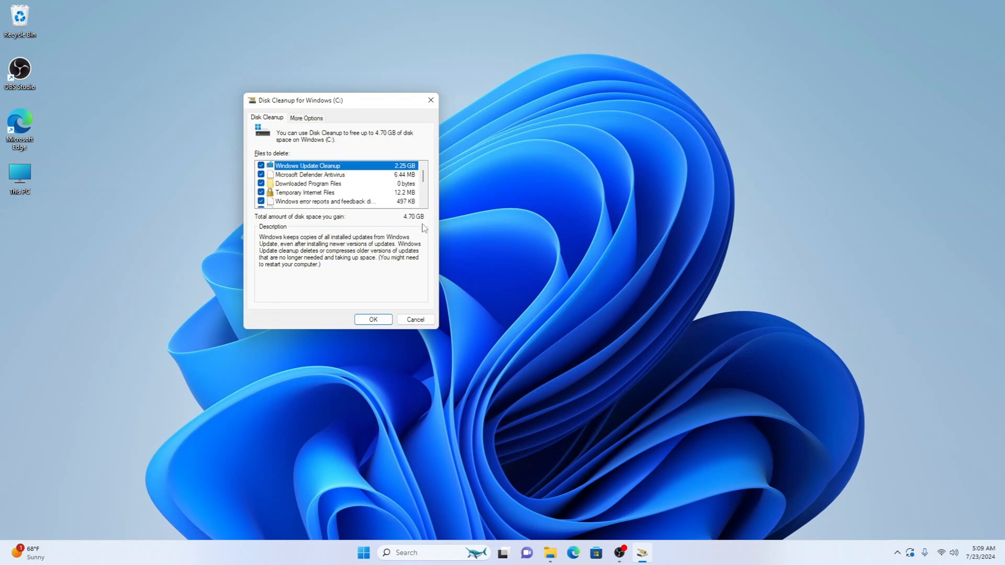
mouse_move(403, 229)
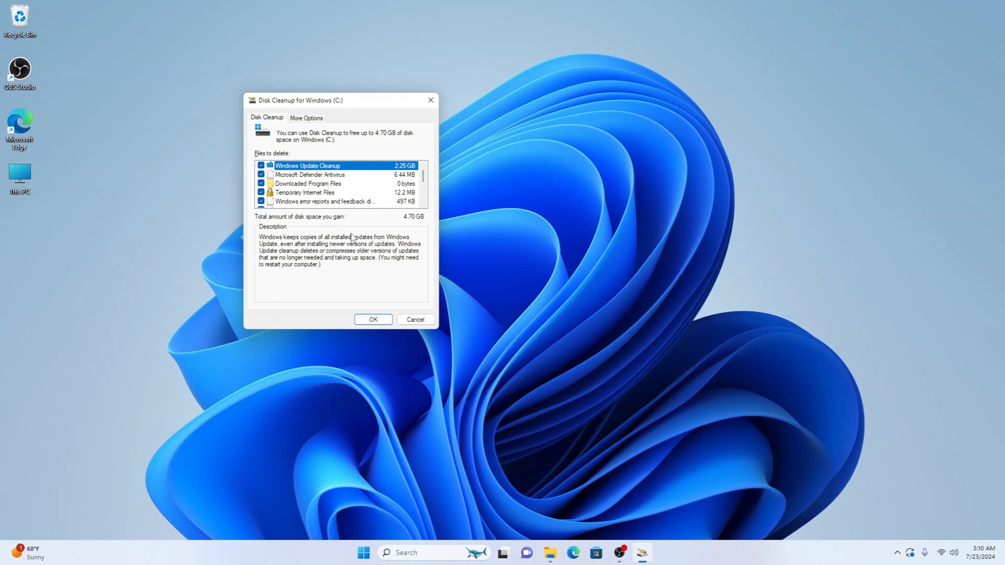
mouse_move(377, 276)
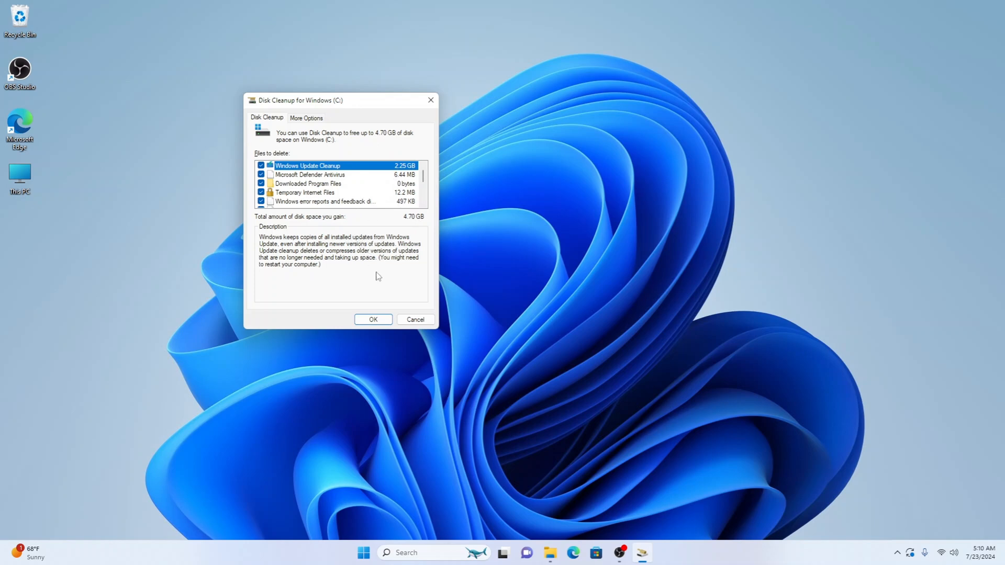
mouse_move(397, 254)
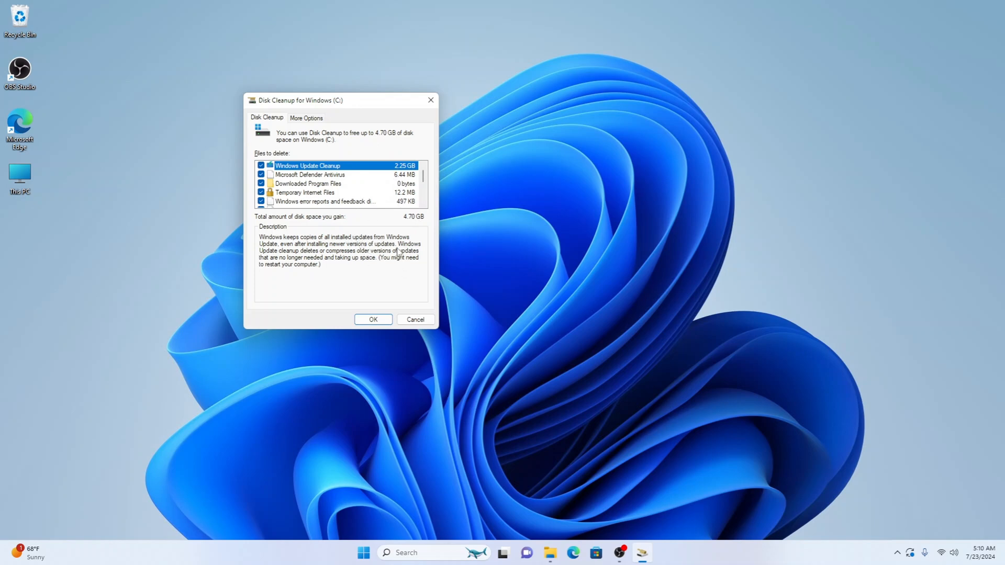
mouse_move(350, 274)
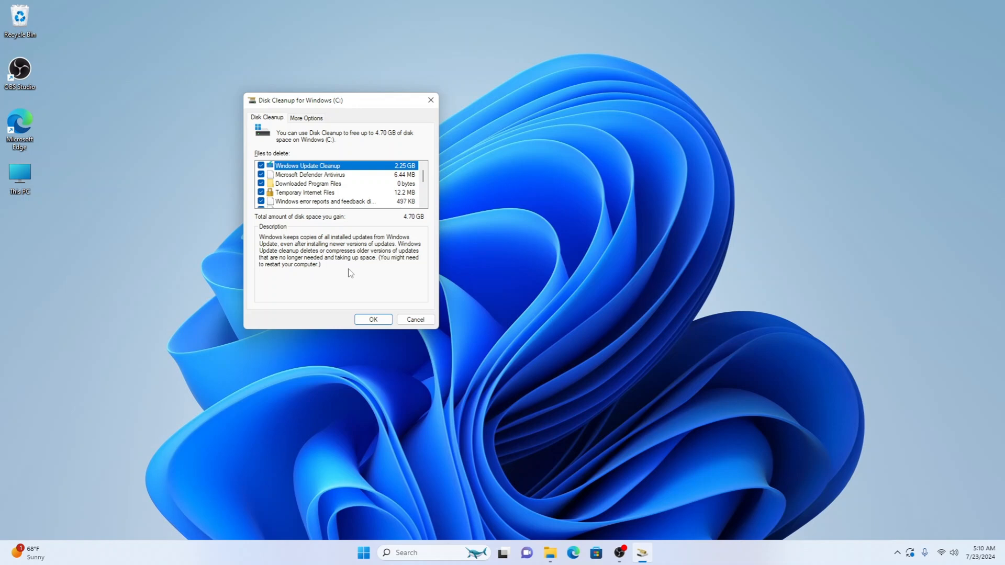
click(373, 319)
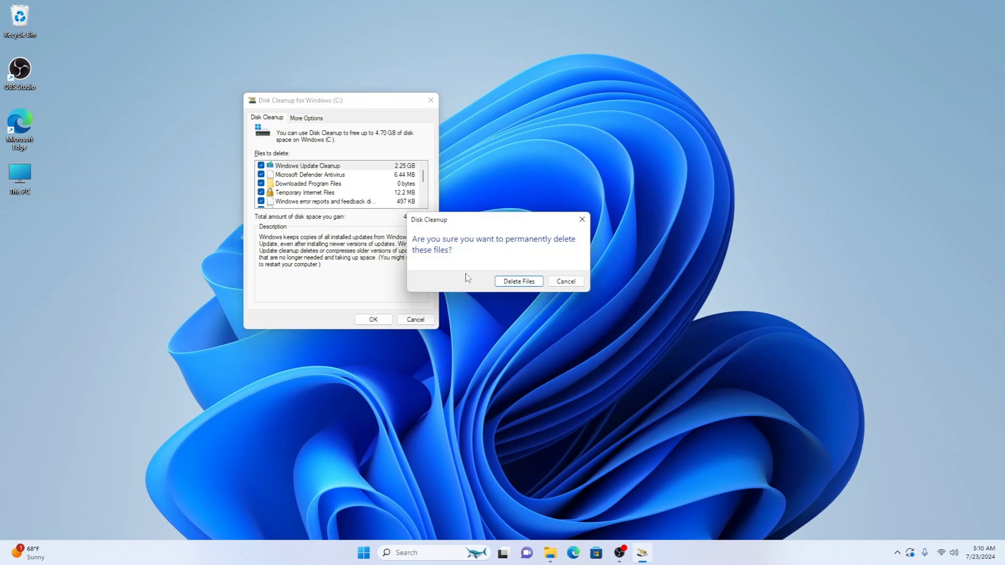
Confirm permanently deleting the files so Disk Cleanup starts cleaning drive C
click(518, 281)
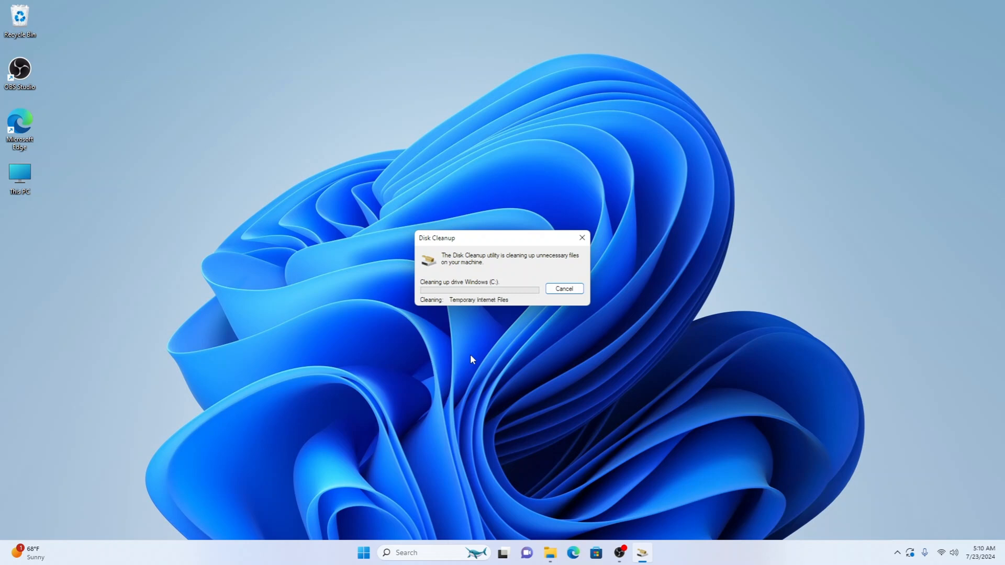
mouse_move(553, 380)
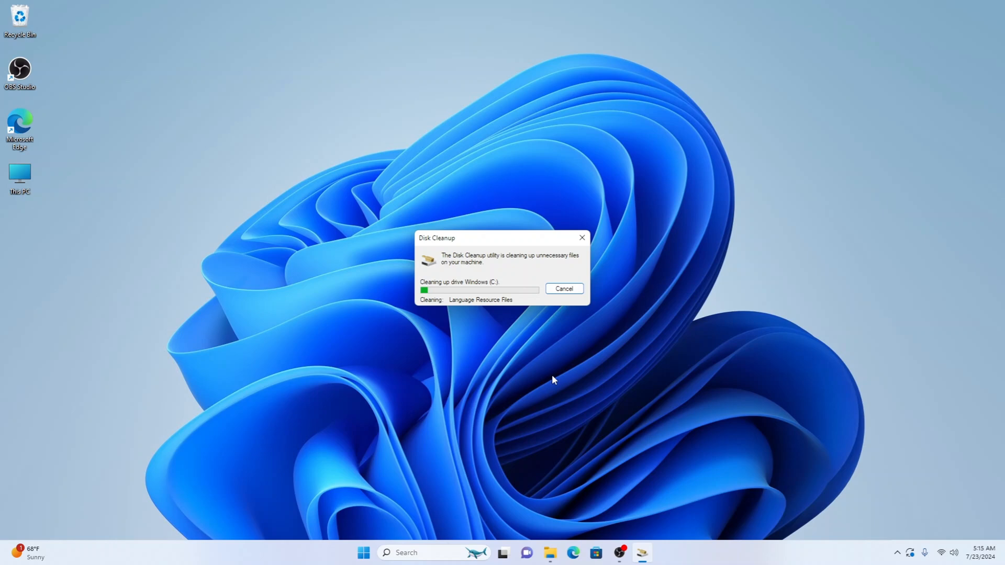
mouse_move(364, 552)
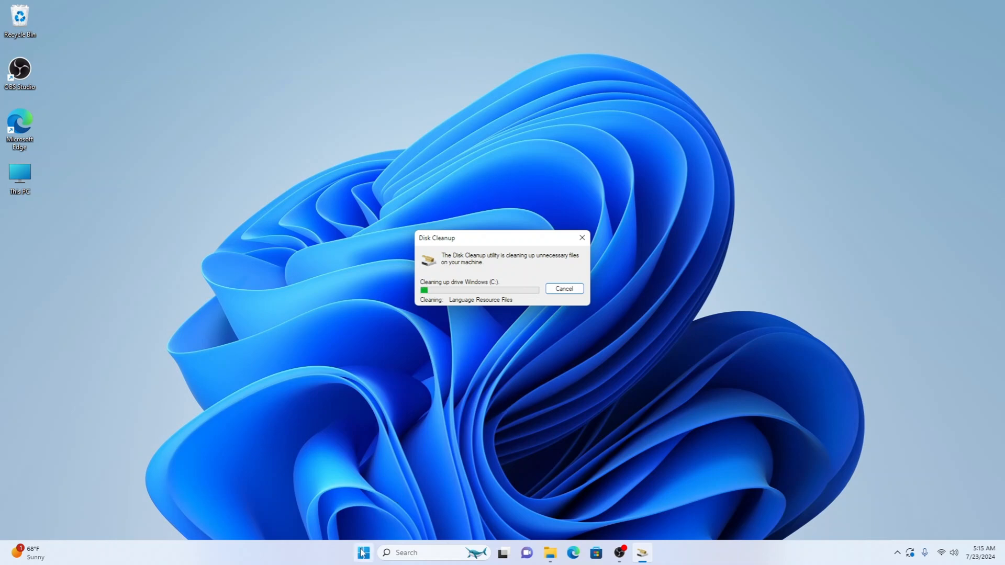
mouse_move(362, 553)
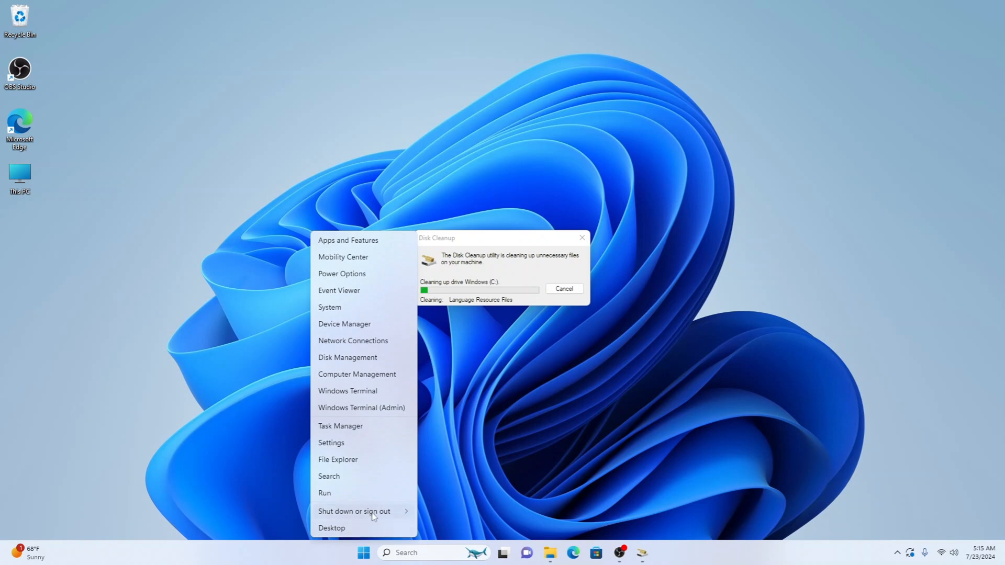
Show Task Manager's startup apps sorted by Status, with enabled apps first
click(369, 431)
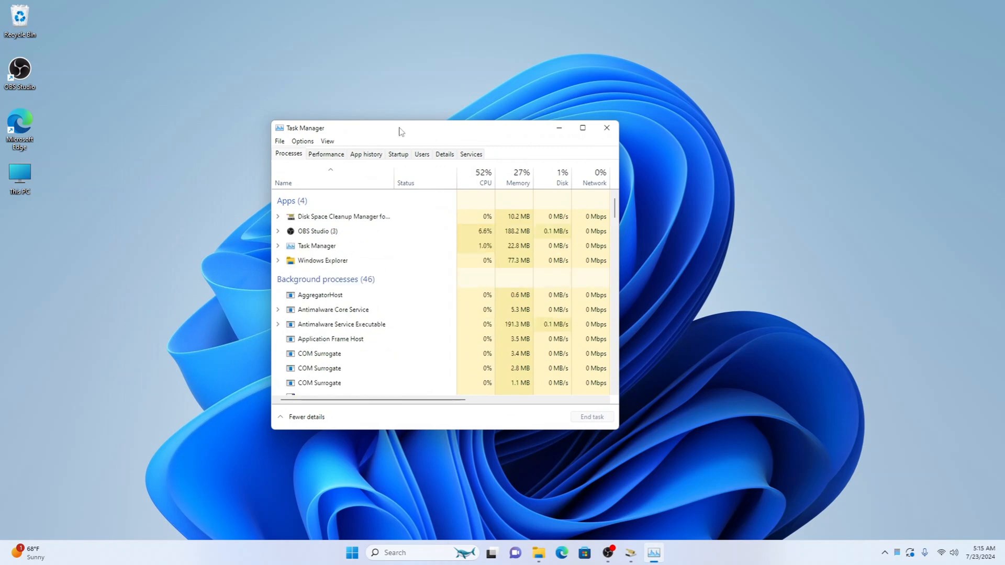
mouse_move(397, 158)
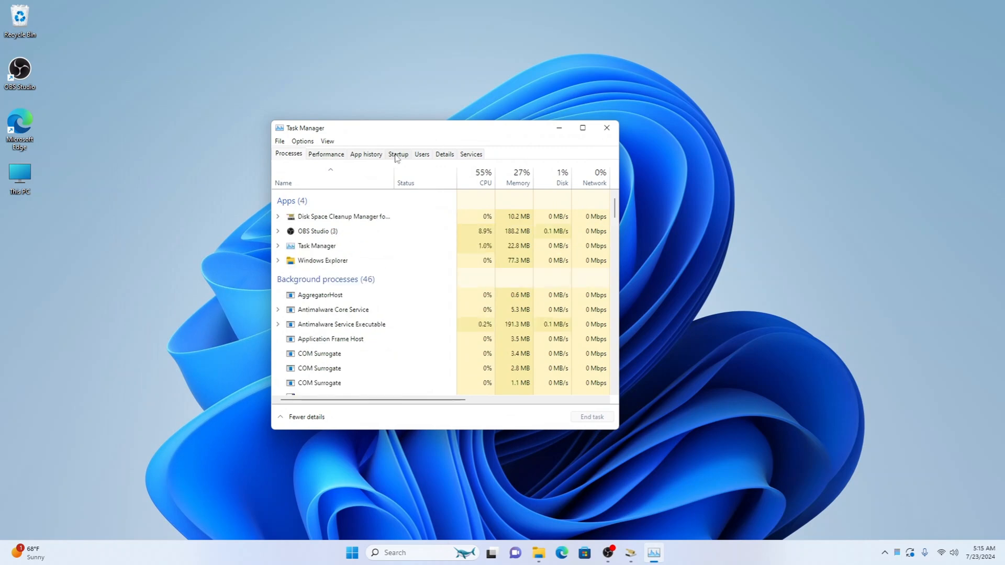
click(398, 153)
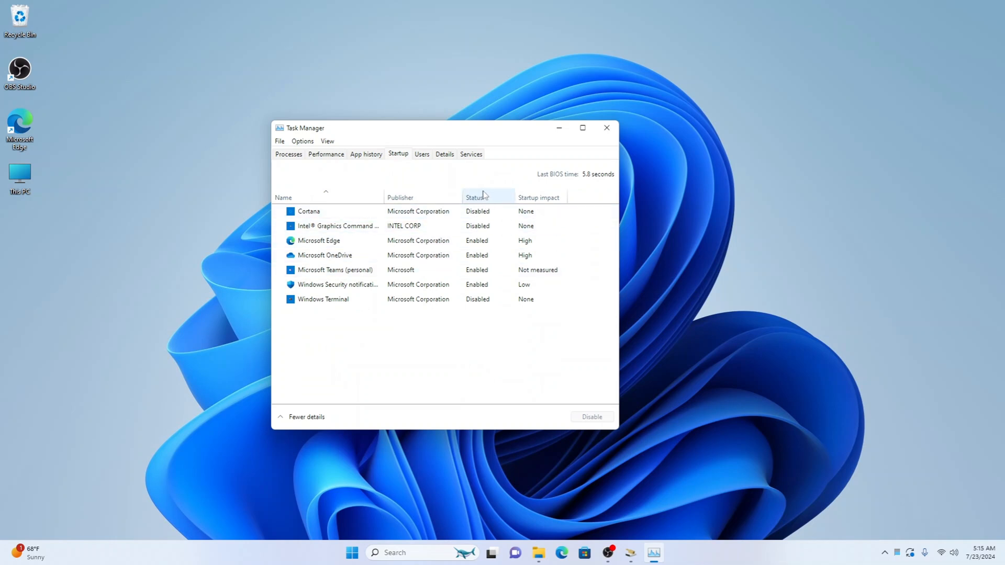
click(474, 197)
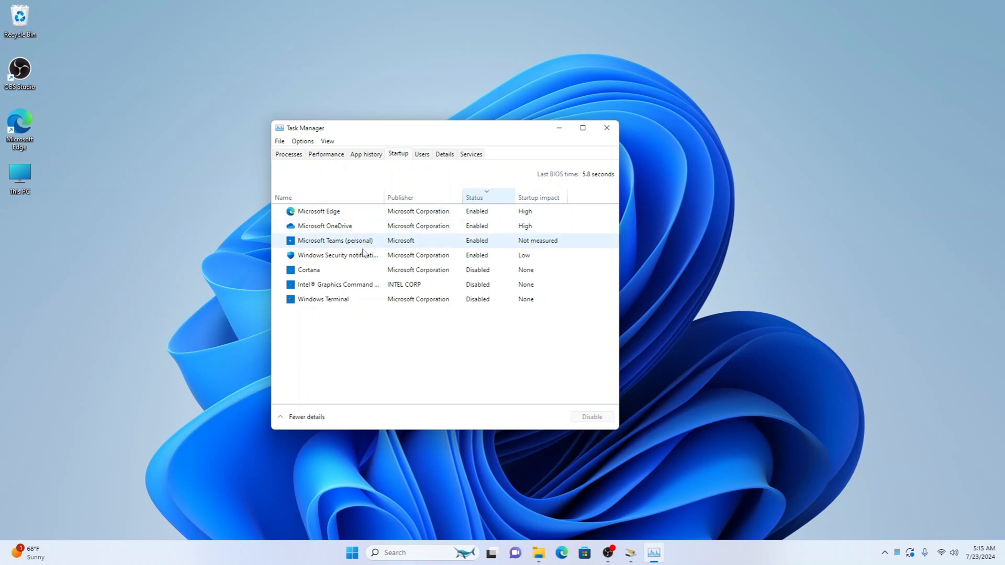
mouse_move(363, 234)
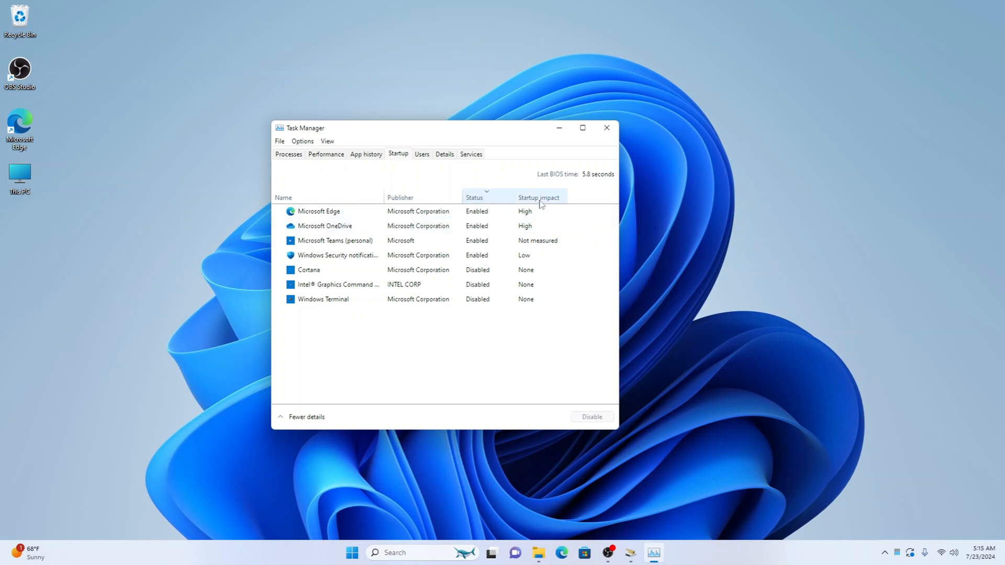
click(319, 211)
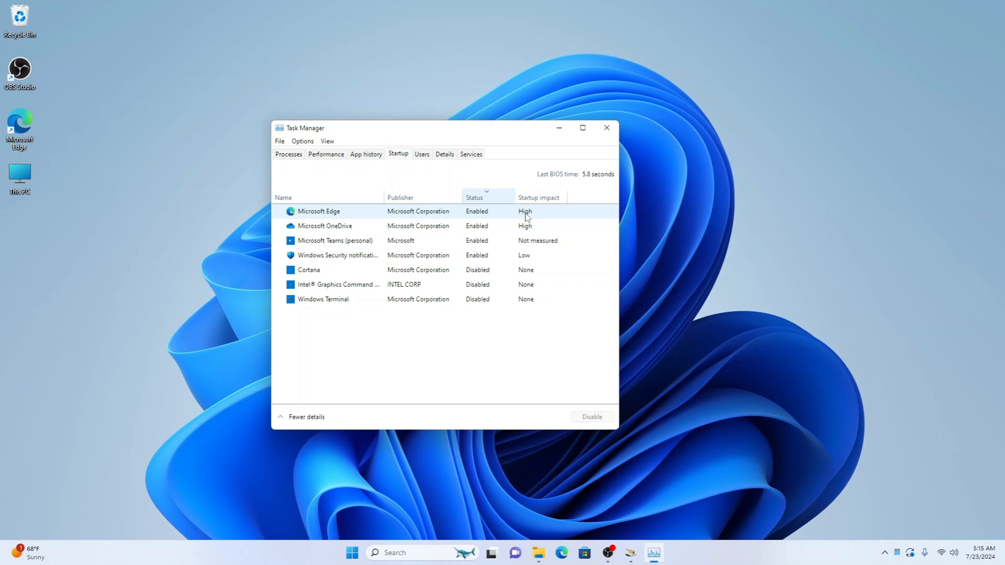
Disable the Microsoft Edge and Microsoft OneDrive startup entries, leaving Teams and Windows Security enabled
right_click(319, 211)
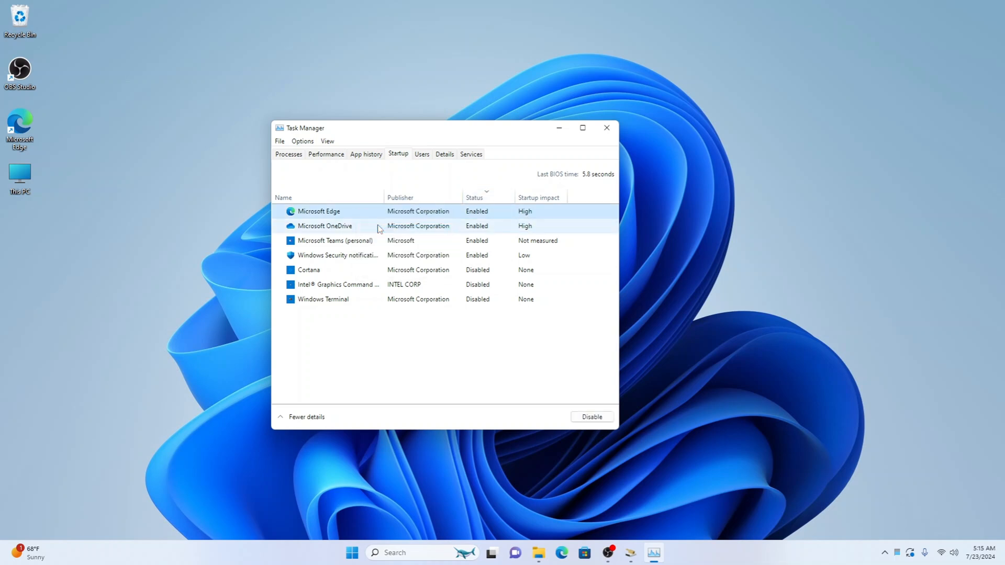
click(590, 417)
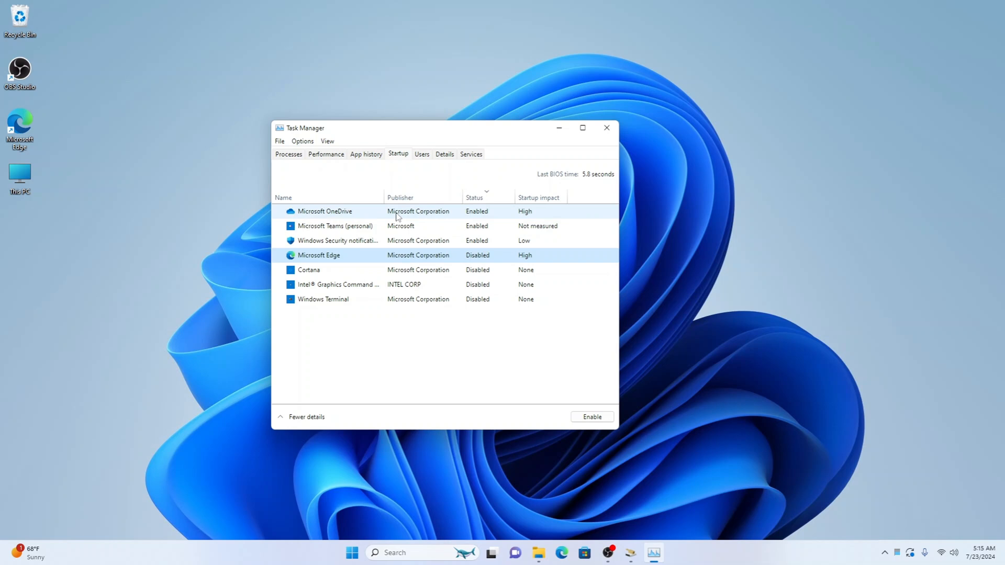
mouse_move(345, 217)
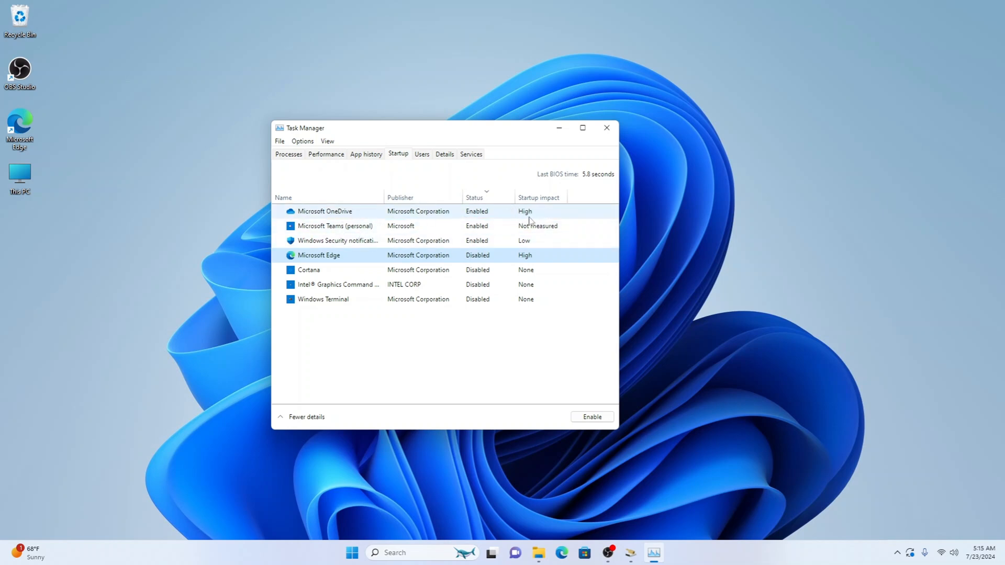
right_click(325, 211)
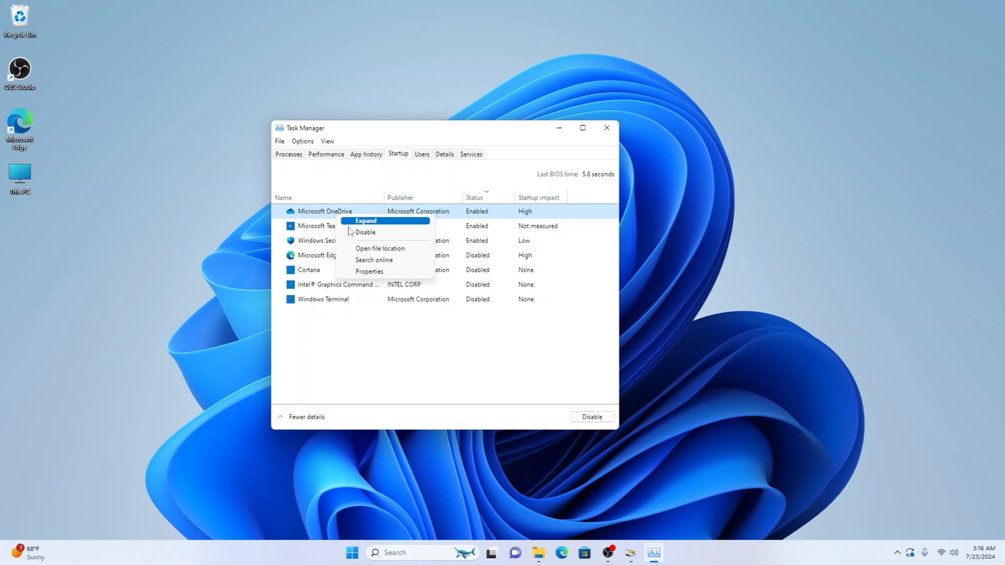
click(366, 232)
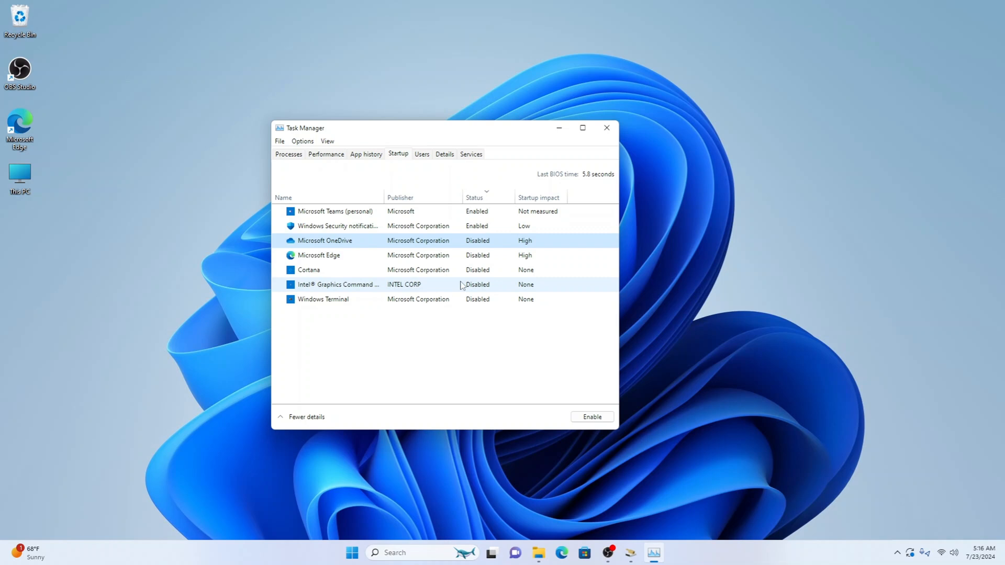
mouse_move(421, 269)
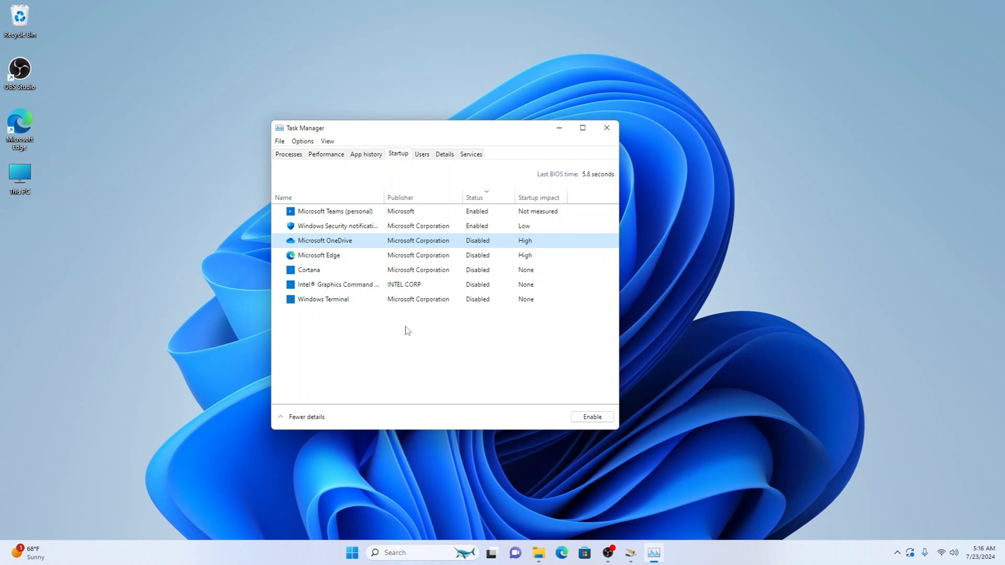
mouse_move(398, 334)
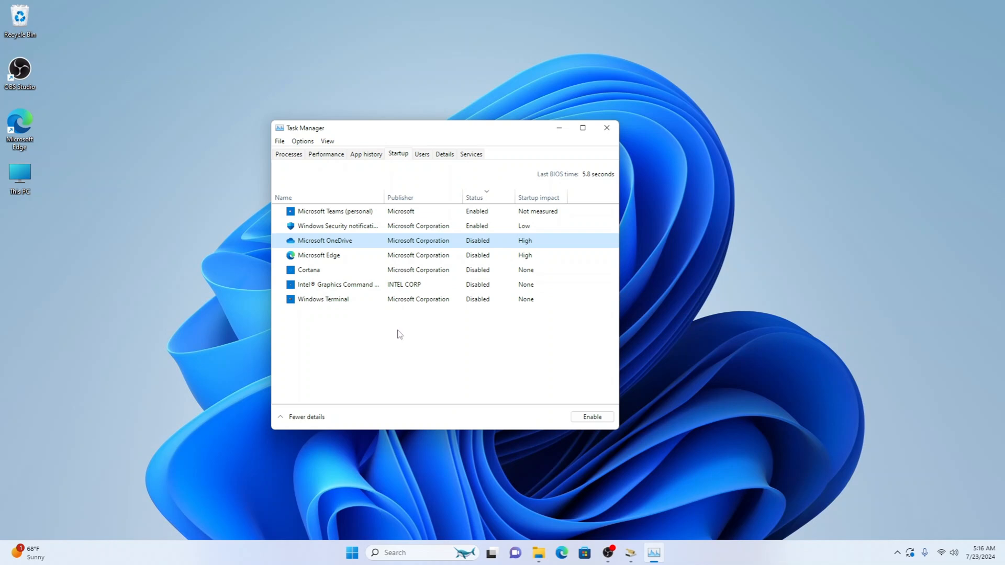
mouse_move(396, 332)
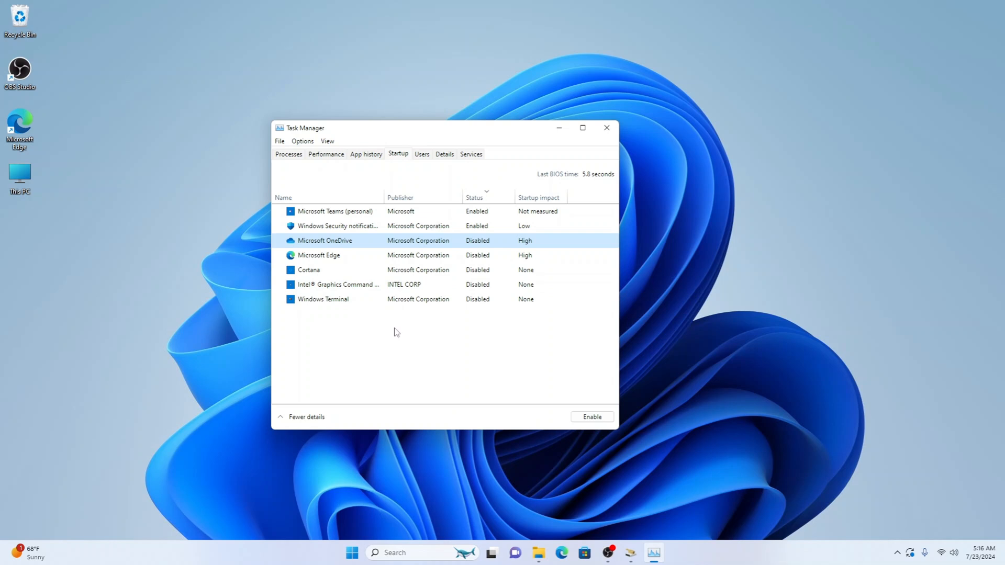
mouse_move(393, 329)
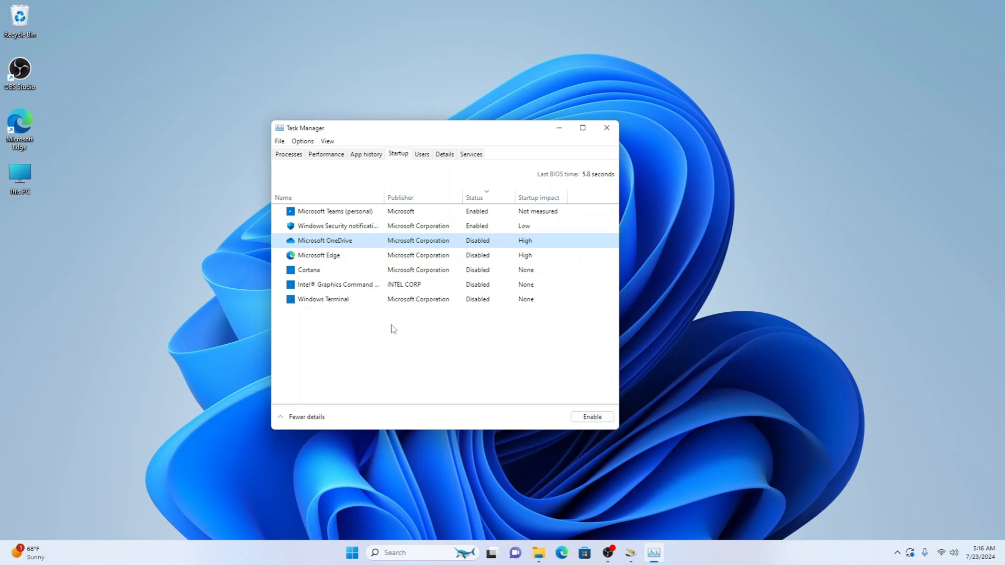
mouse_move(393, 329)
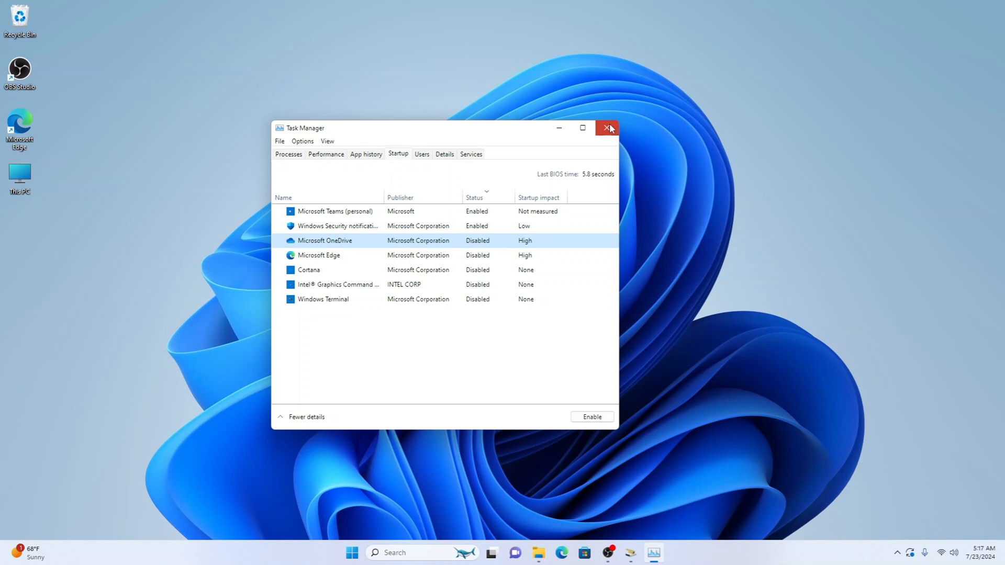
Close the Task Manager window
click(608, 128)
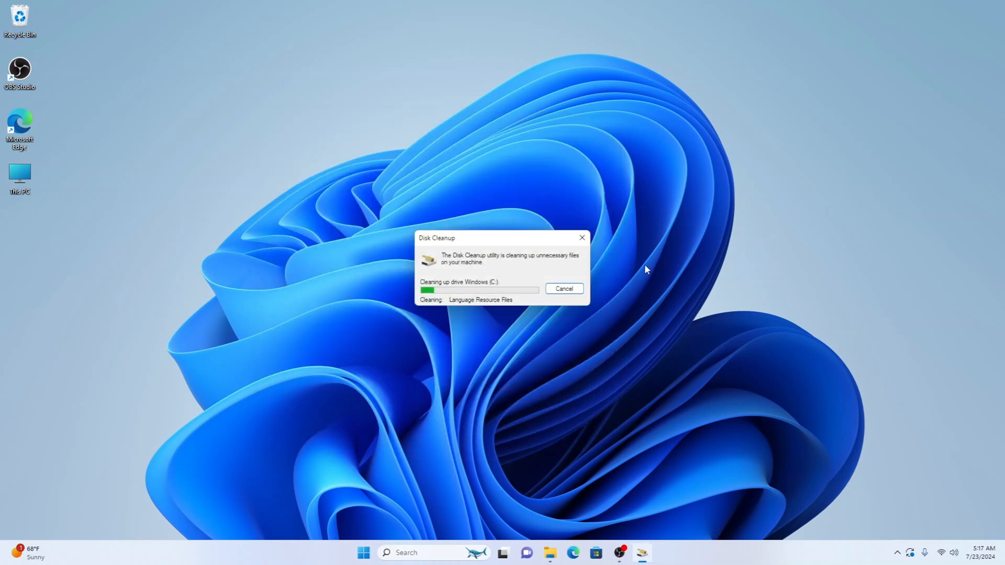
mouse_move(579, 326)
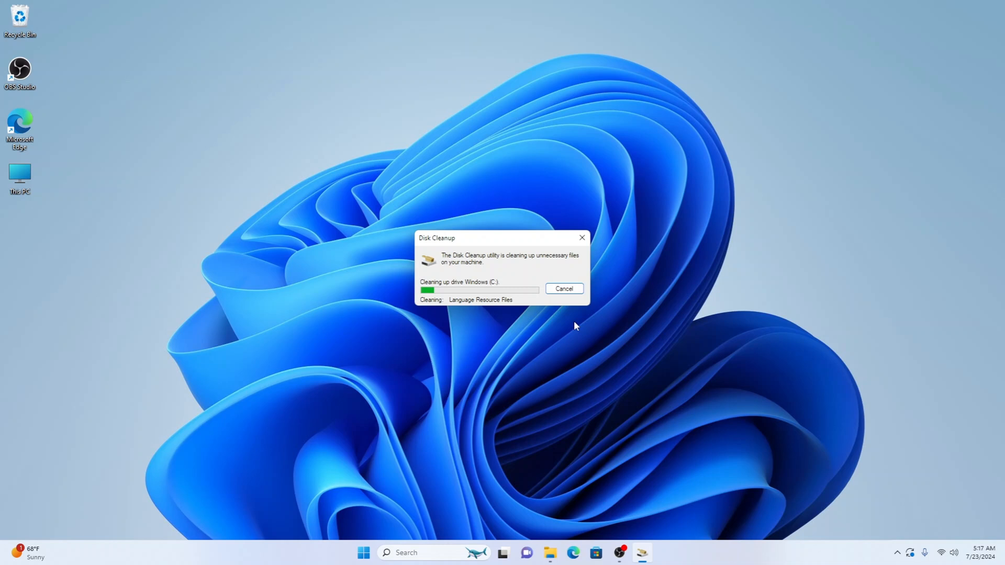
mouse_move(649, 309)
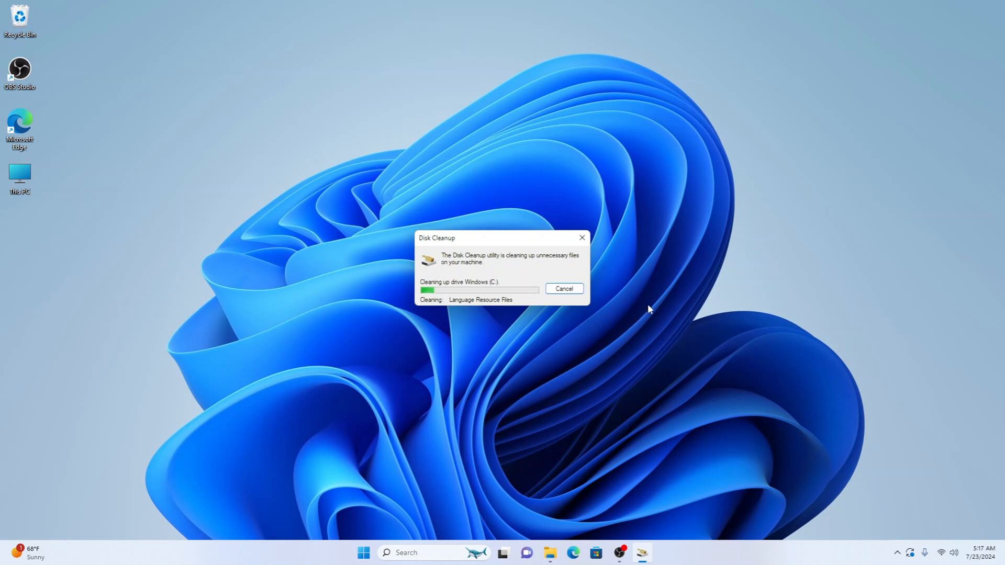
mouse_move(380, 329)
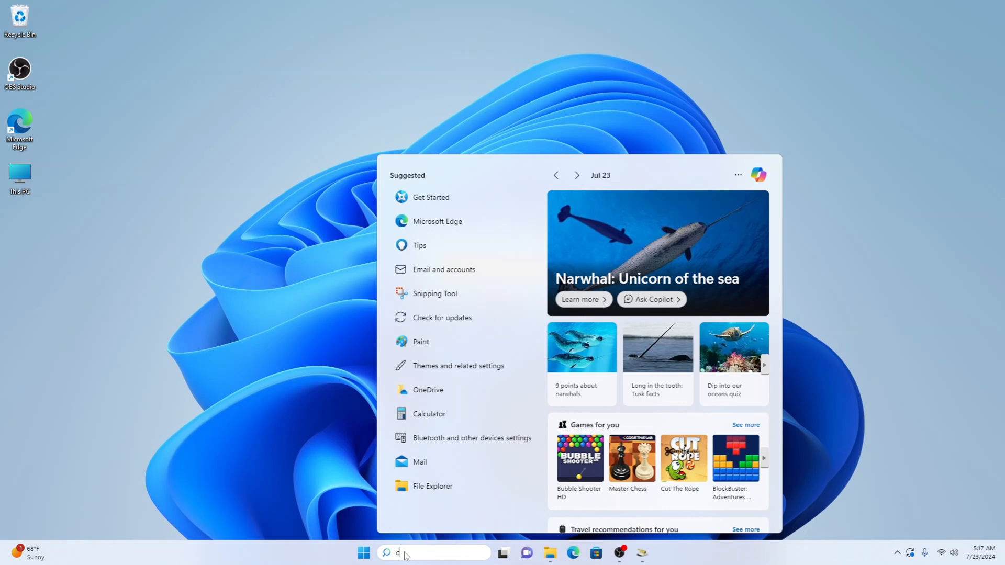
Search for cmd and run Command Prompt as administrator
text(cmd)
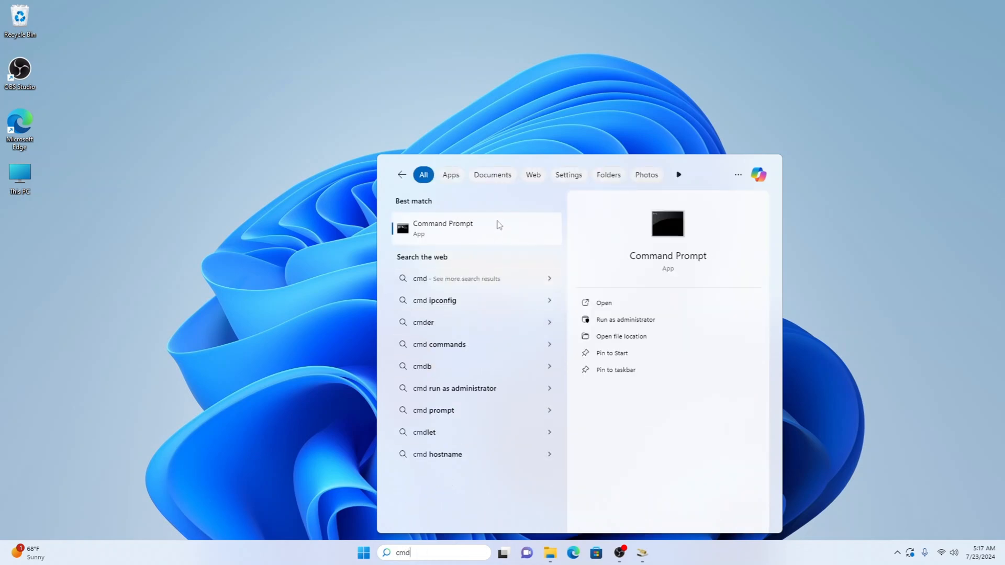
right_click(443, 229)
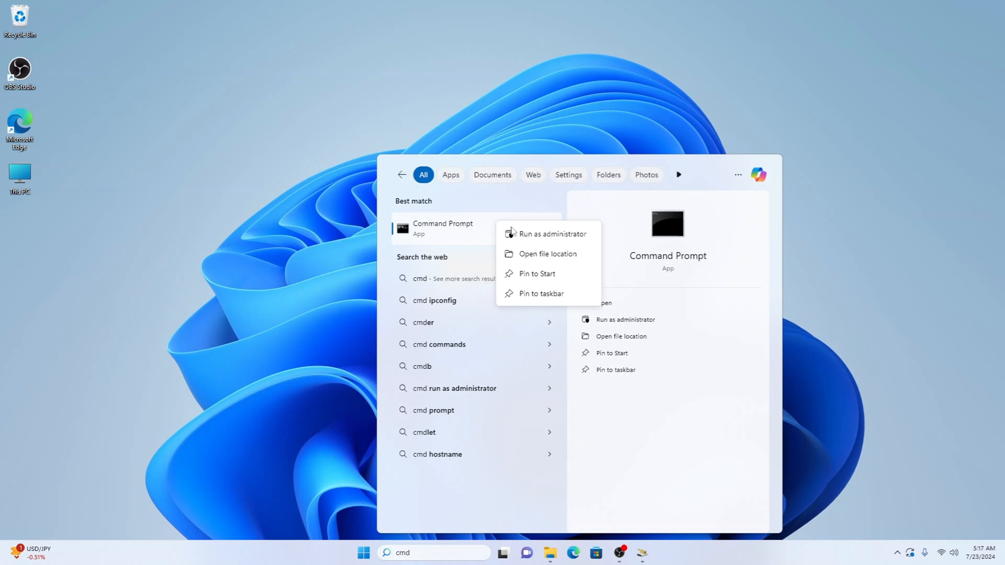
click(552, 234)
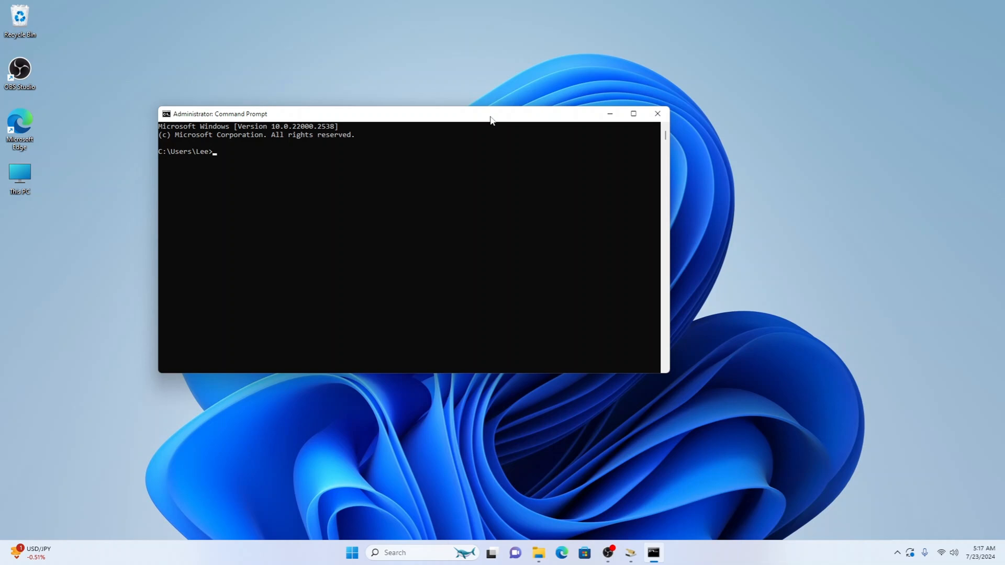
Run sfc /scannow in the administrator Command Prompt, then close the window
text(sfc /sca)
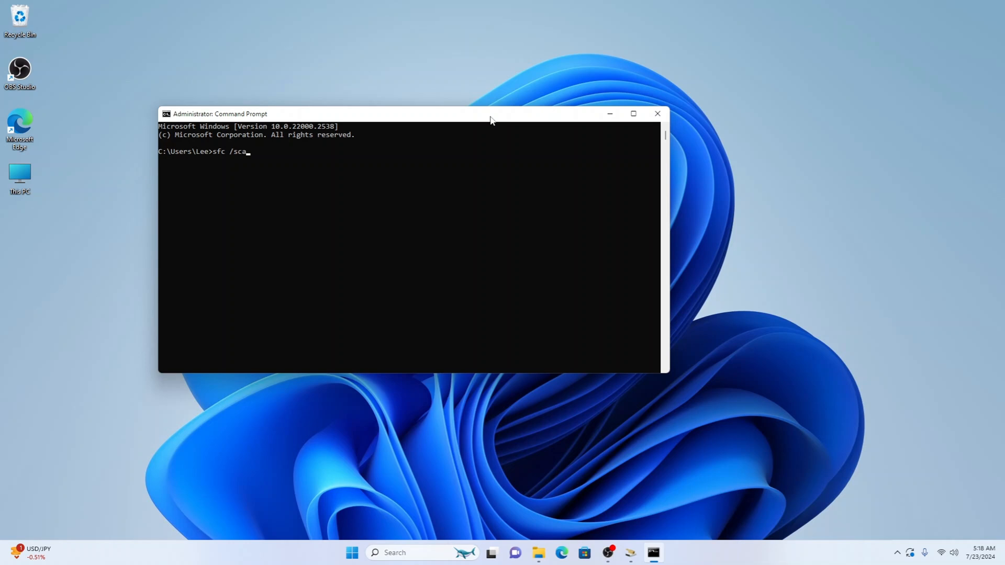
text(nnow)
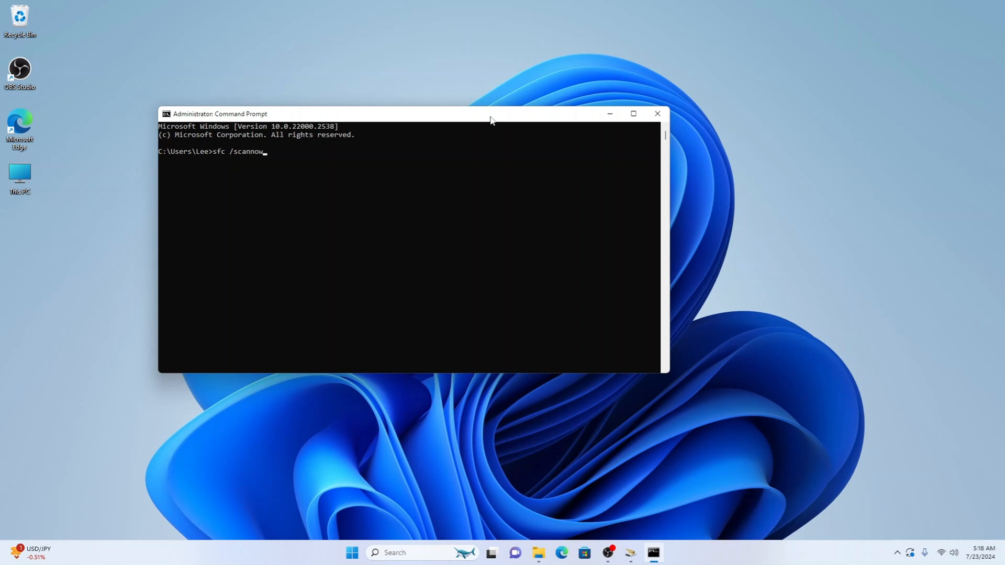
key(enter)
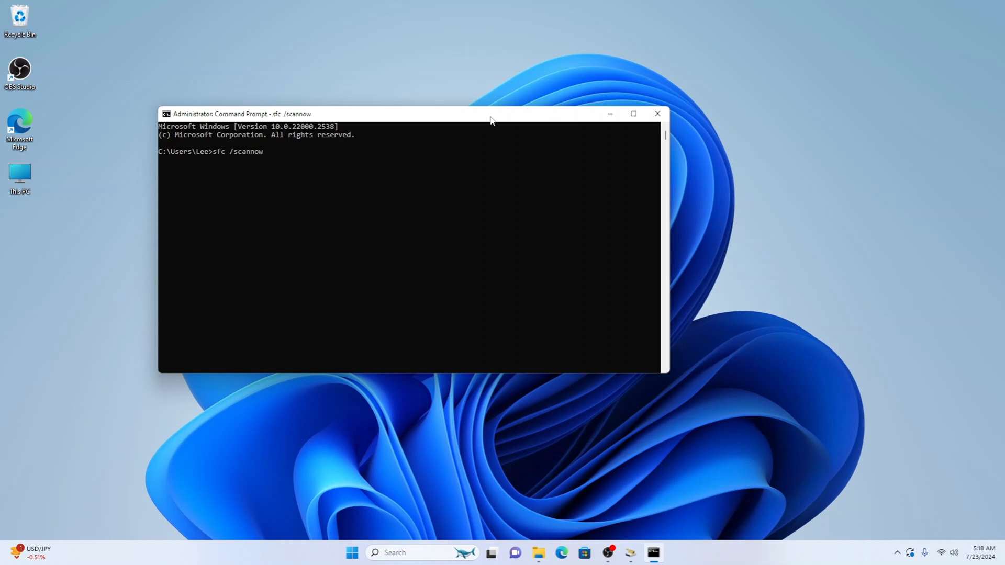
key(enter)
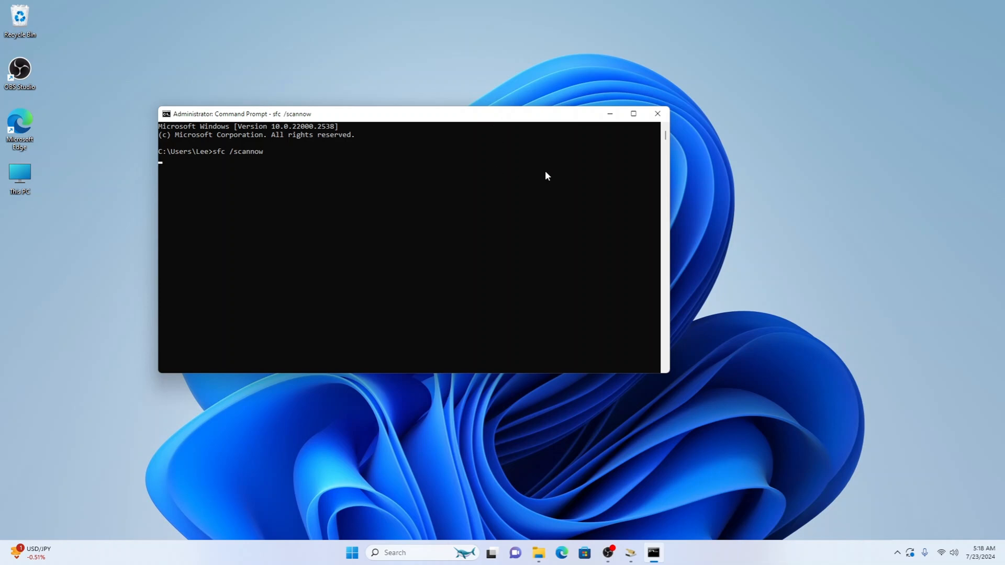
mouse_move(657, 114)
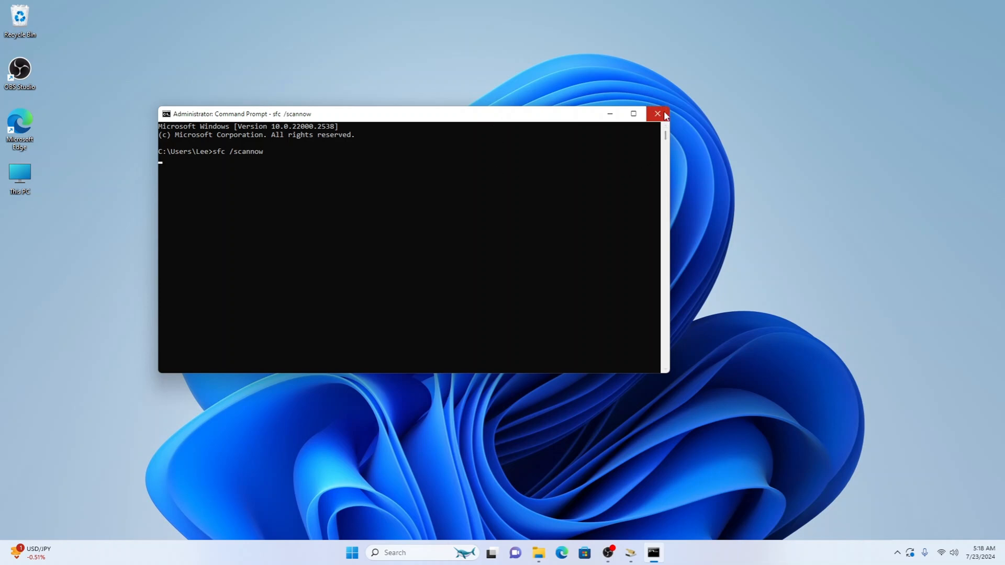
click(657, 114)
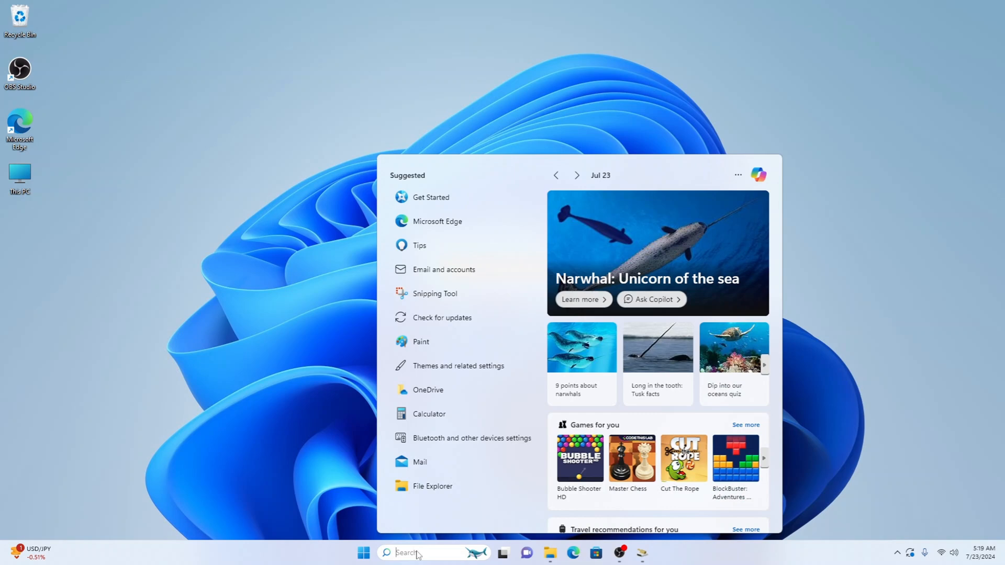
Search for 'troubleshoot settings' and open the Troubleshoot settings page
text(troubleshoot settings)
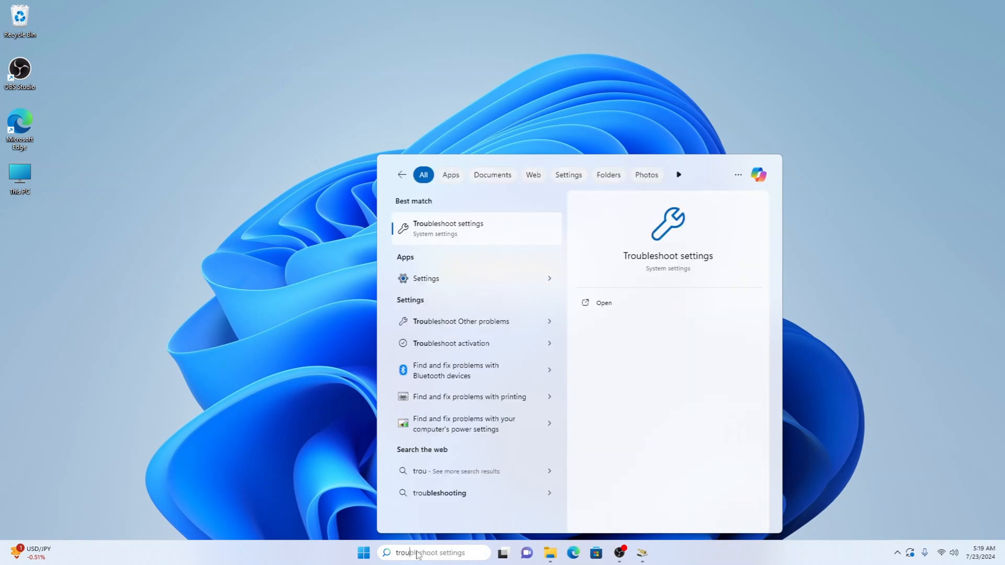
mouse_move(474, 265)
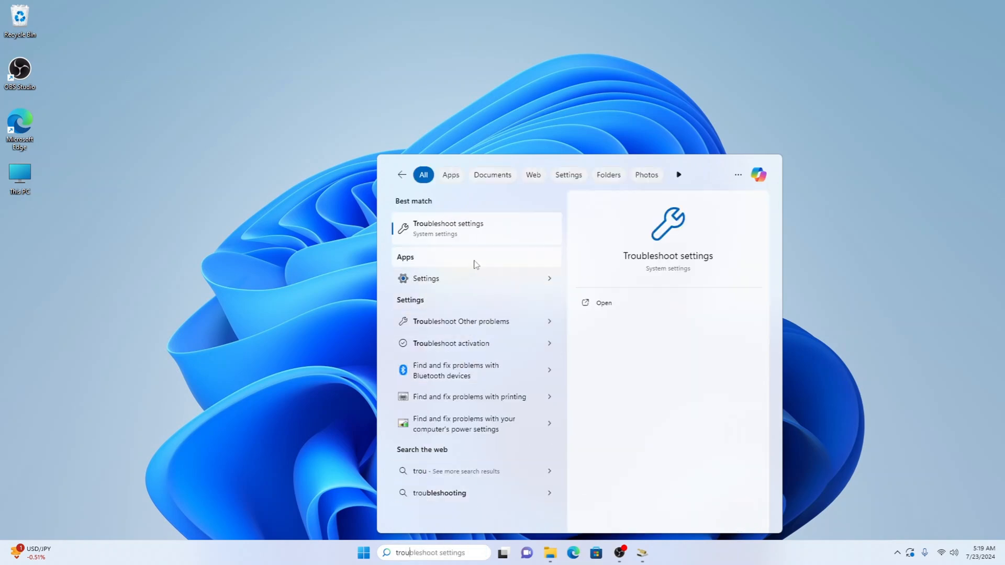
mouse_move(518, 236)
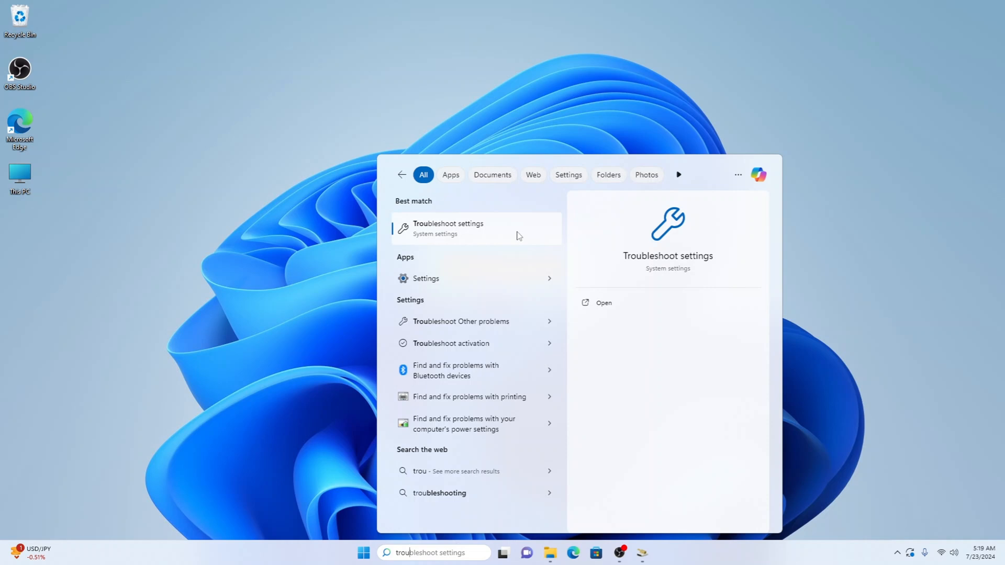
mouse_move(497, 231)
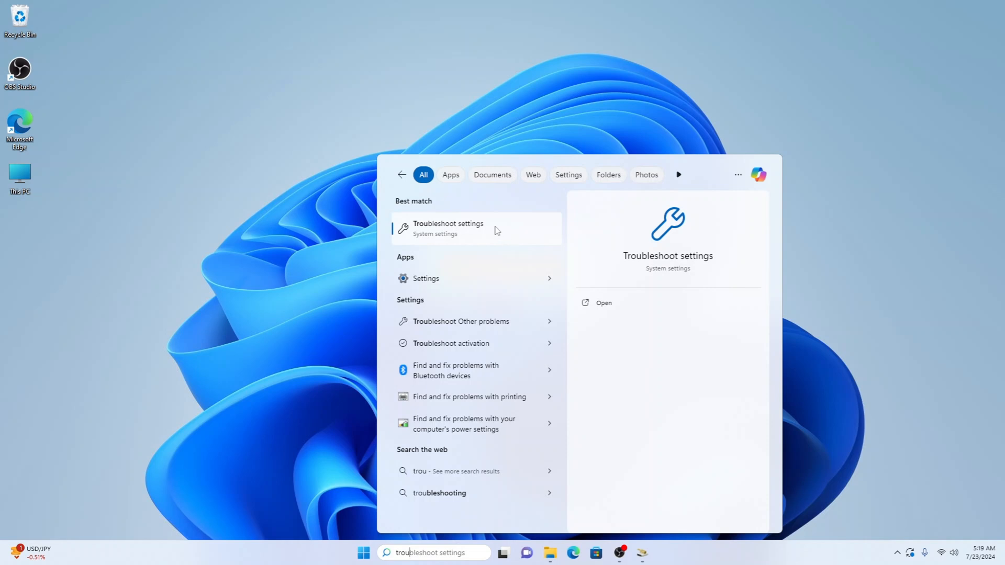
click(449, 229)
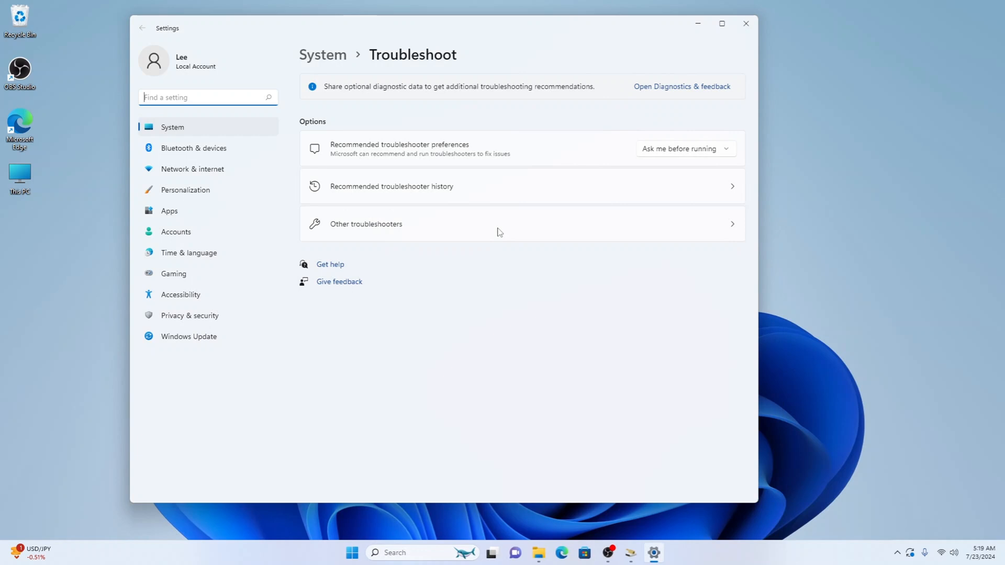
mouse_move(506, 230)
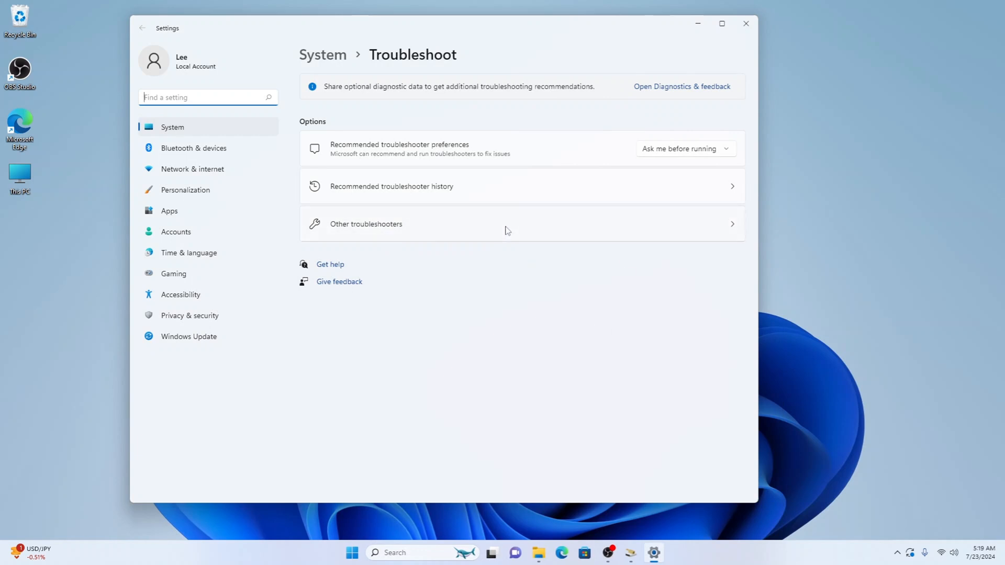
mouse_move(477, 223)
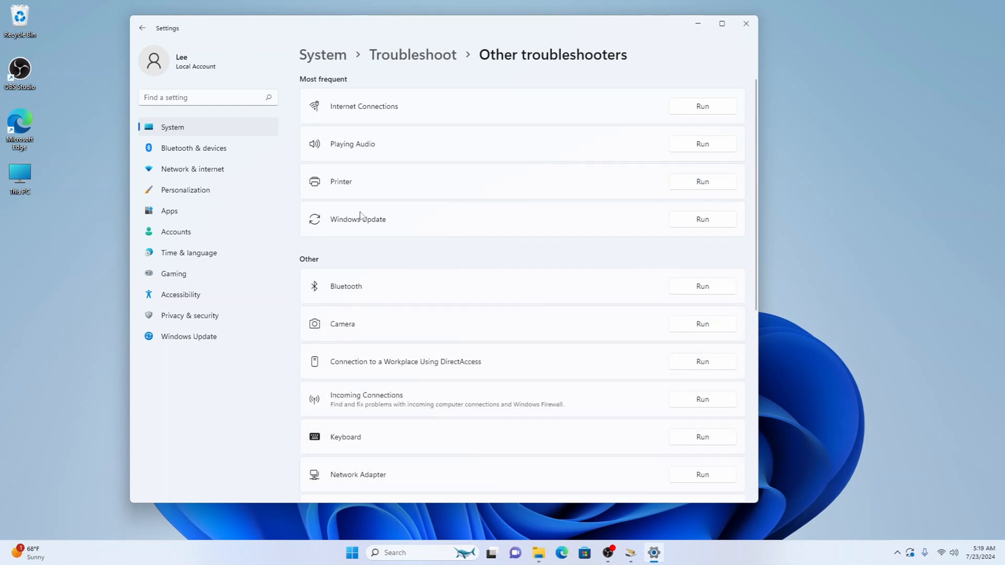
mouse_move(702, 219)
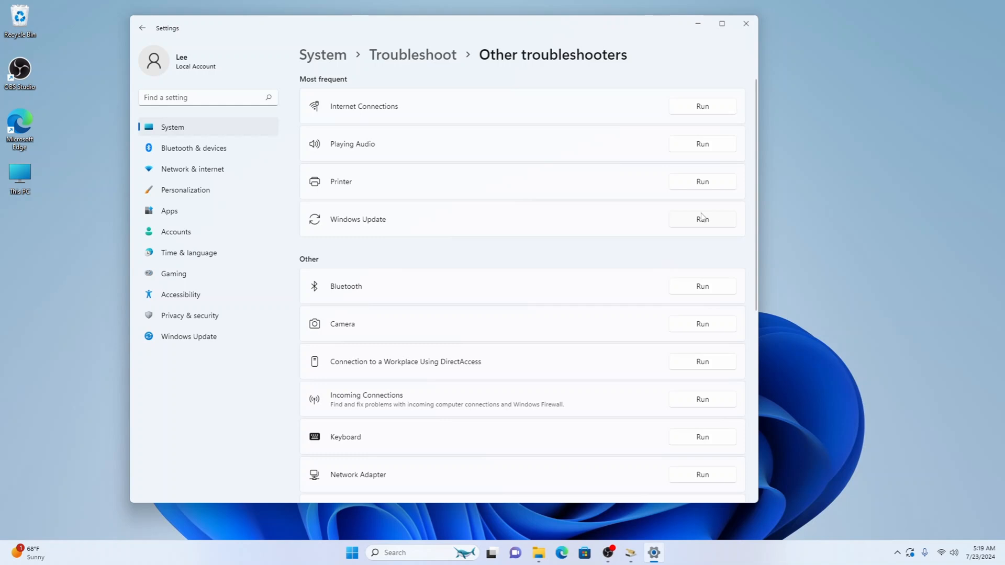
Run the Windows Update troubleshooter from Other troubleshooters
click(703, 219)
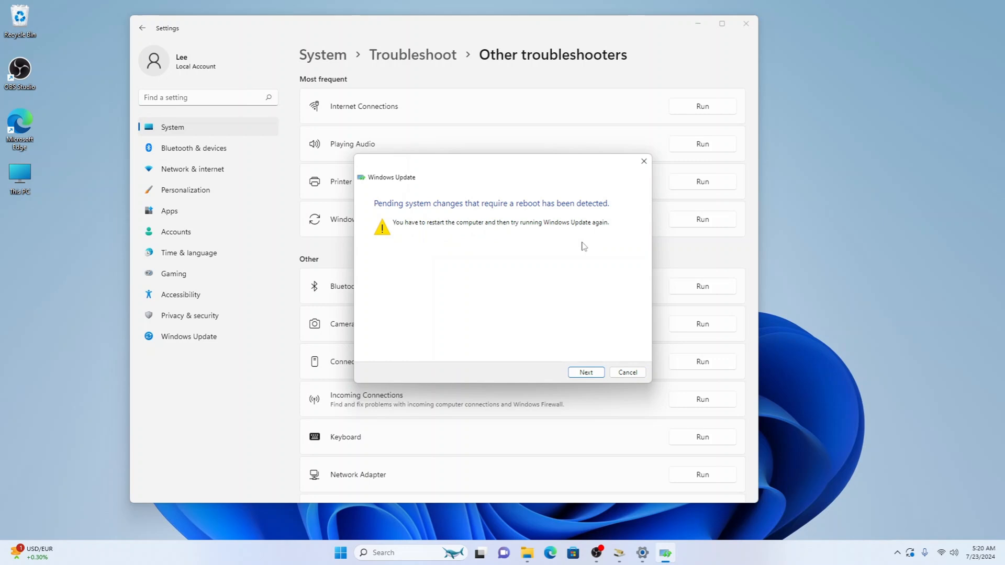
mouse_move(566, 212)
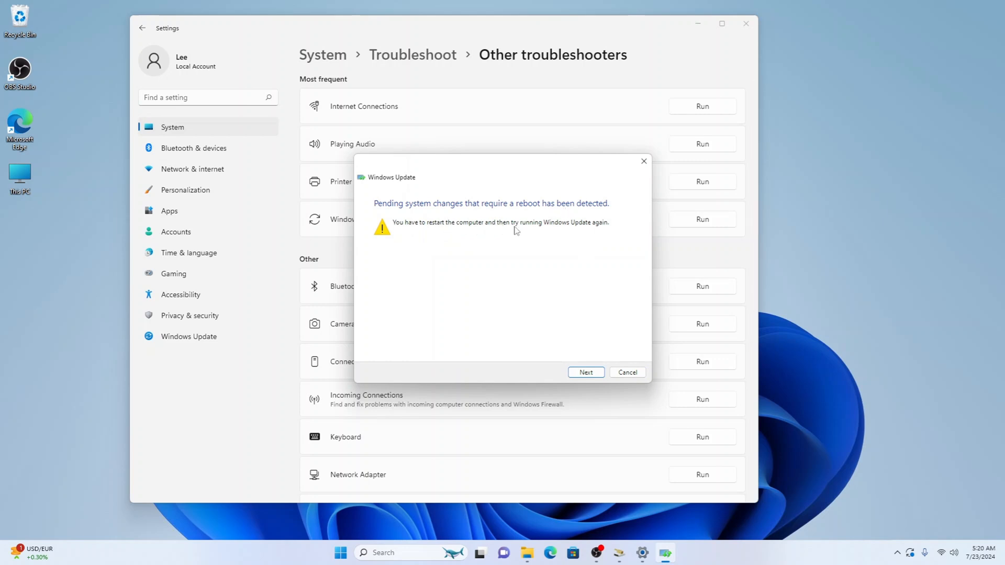
mouse_move(531, 287)
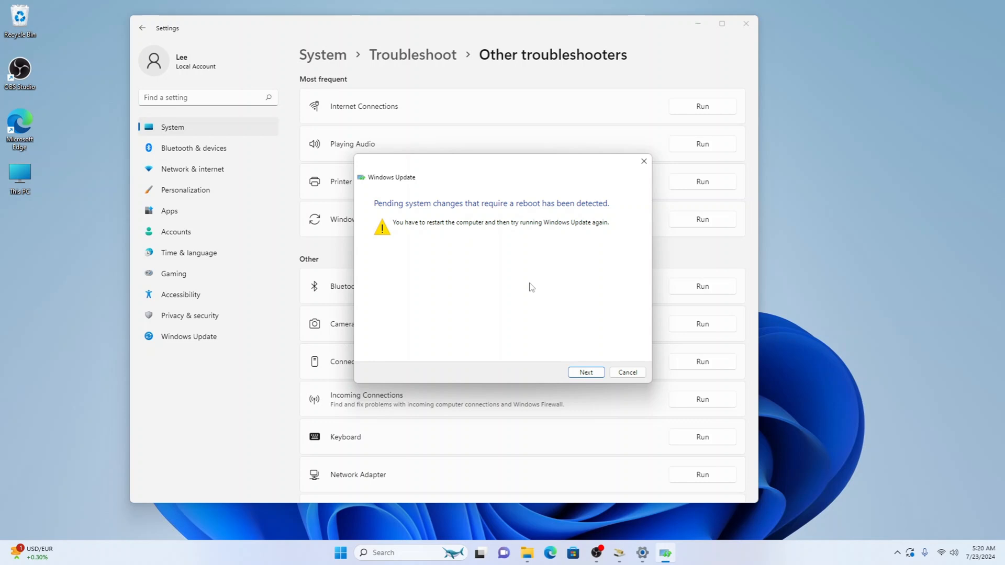
mouse_move(570, 254)
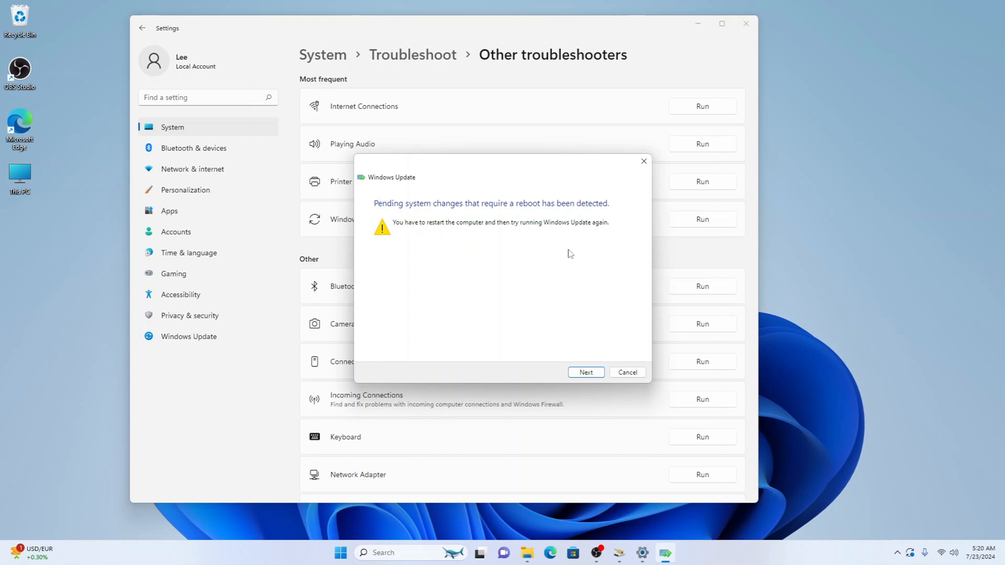
mouse_move(466, 256)
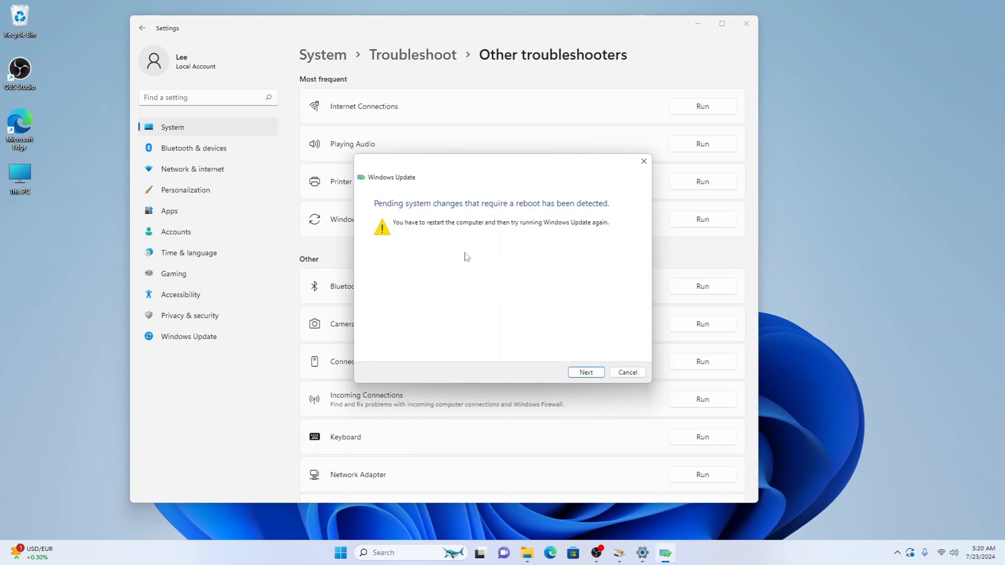
mouse_move(514, 251)
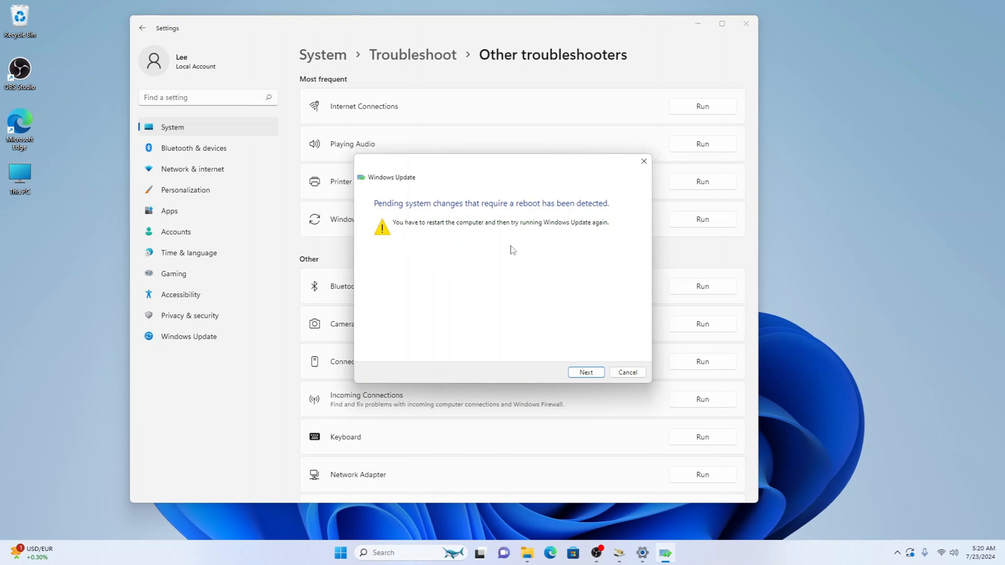
Continue past the pending-reboot warning so the Windows Update troubleshooter keeps diagnosing
click(585, 372)
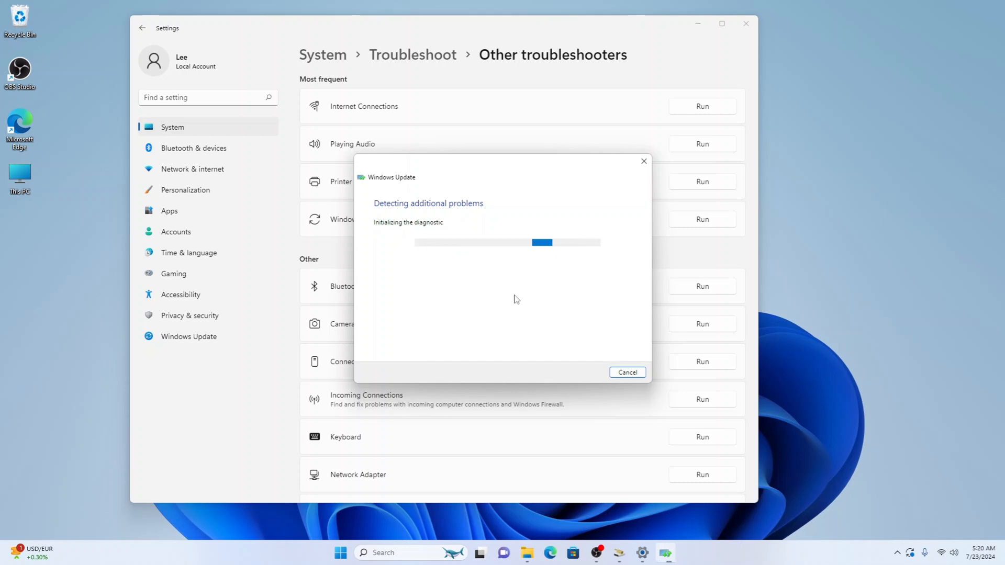
mouse_move(513, 295)
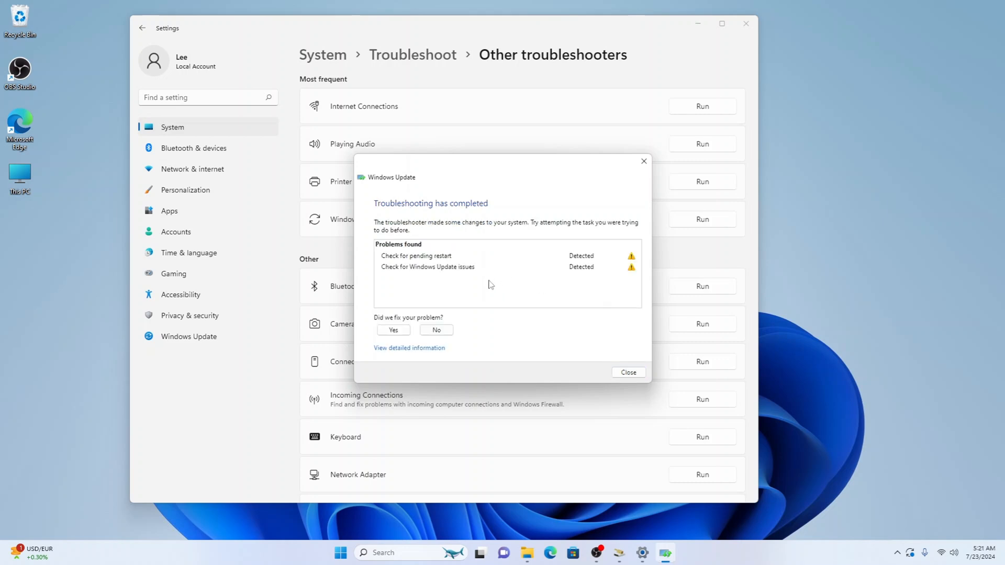
mouse_move(467, 274)
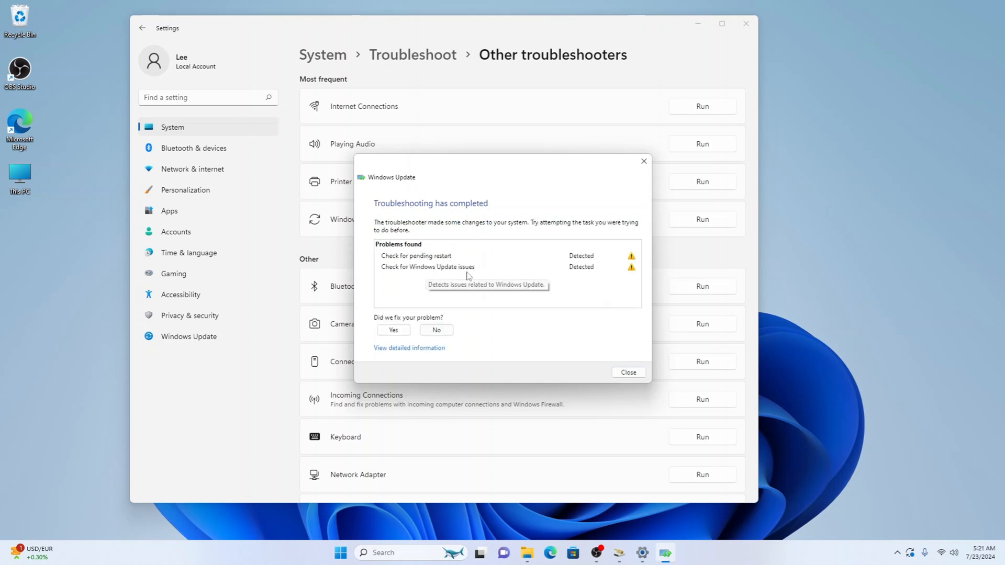
mouse_move(561, 270)
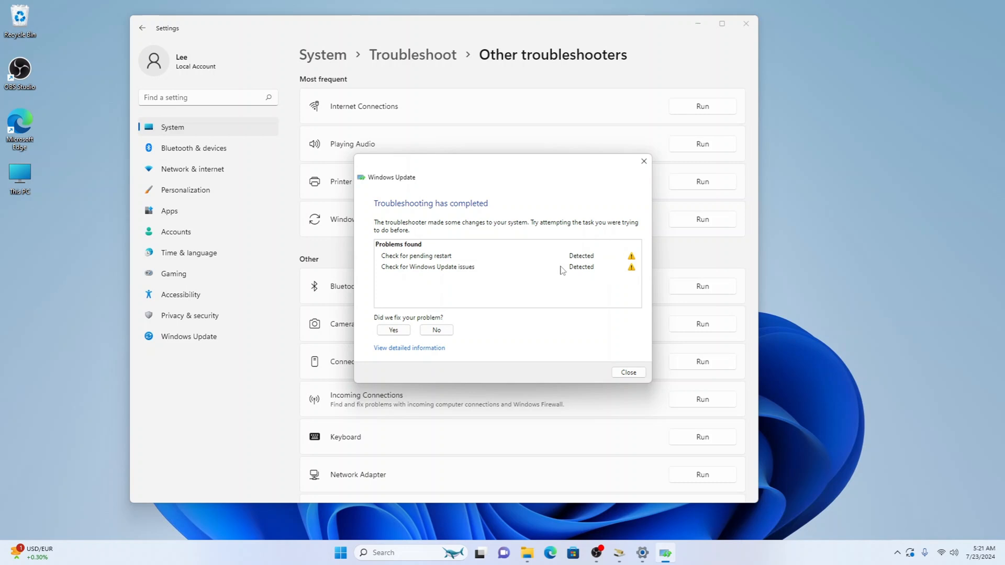
mouse_move(539, 285)
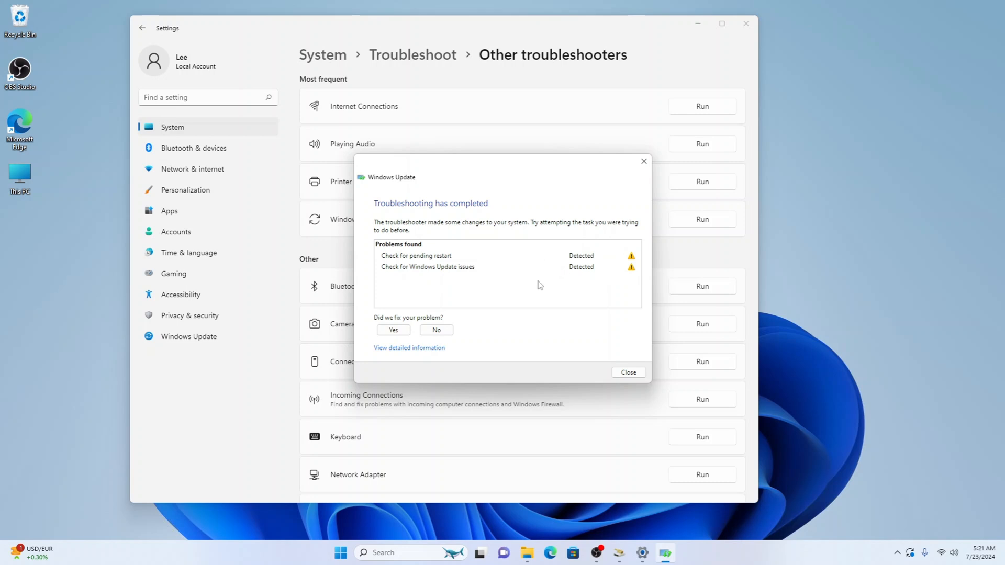